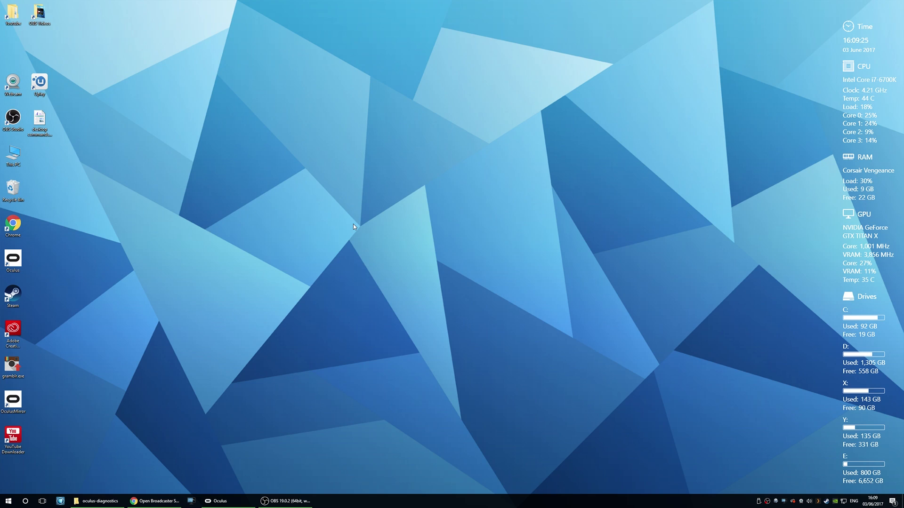
# - Review the Oculus app's General settings, then put the Oculus window away
pyautogui.click(218, 500)
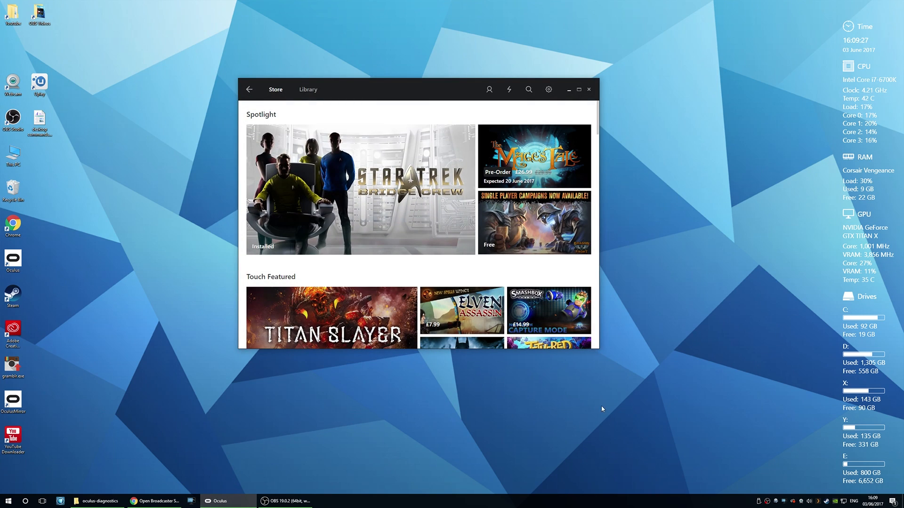
pyautogui.moveTo(666, 156)
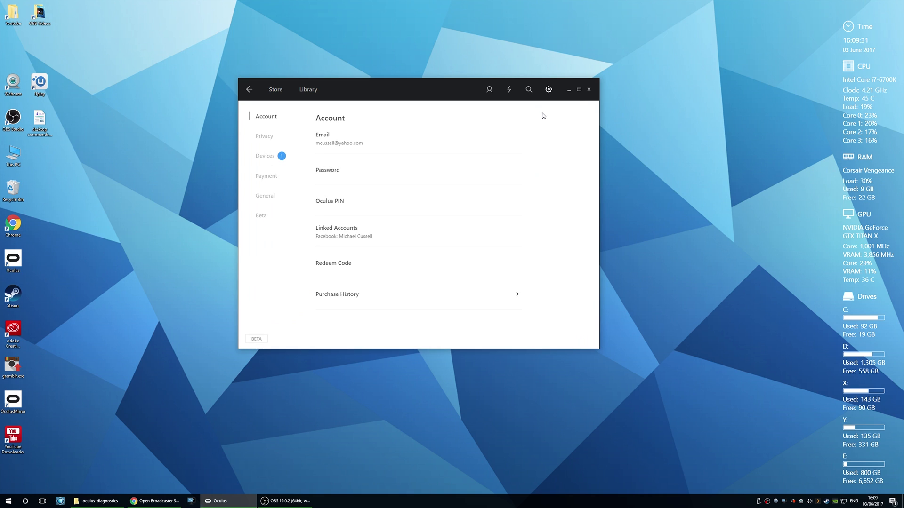
pyautogui.click(266, 196)
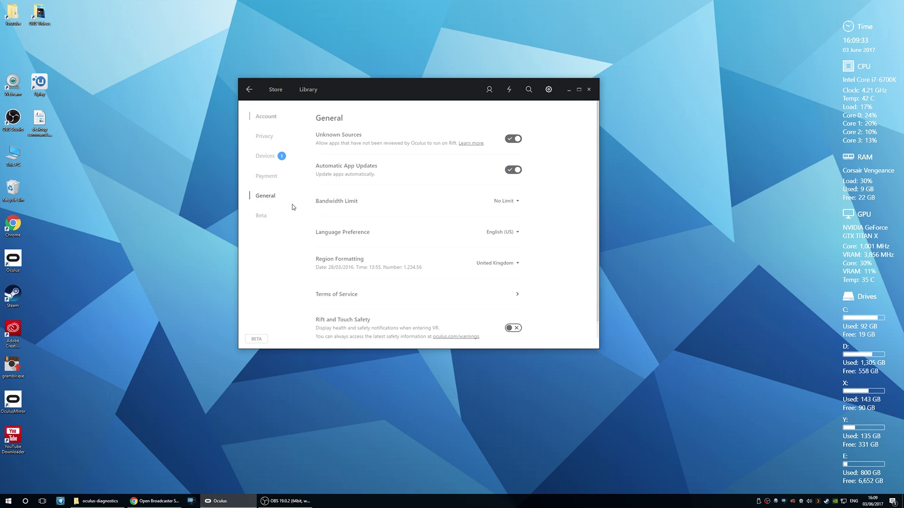
pyautogui.scroll(-3)
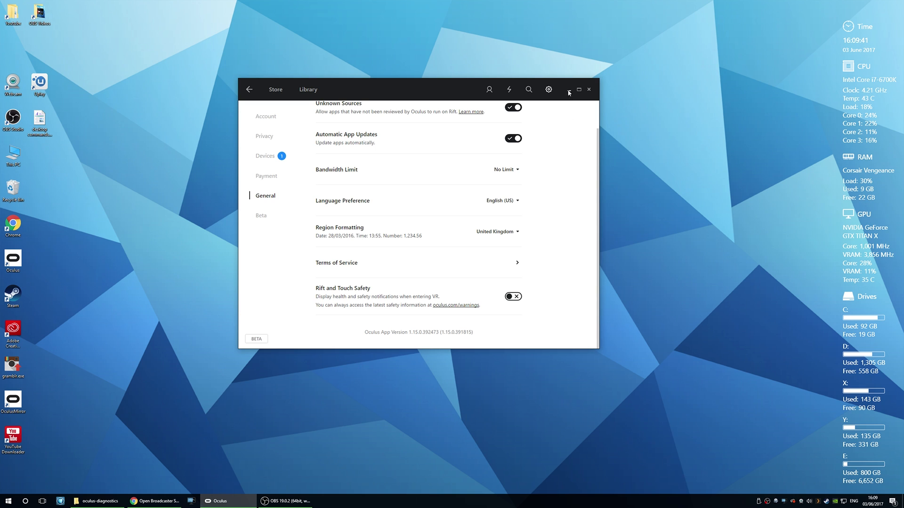
pyautogui.click(569, 90)
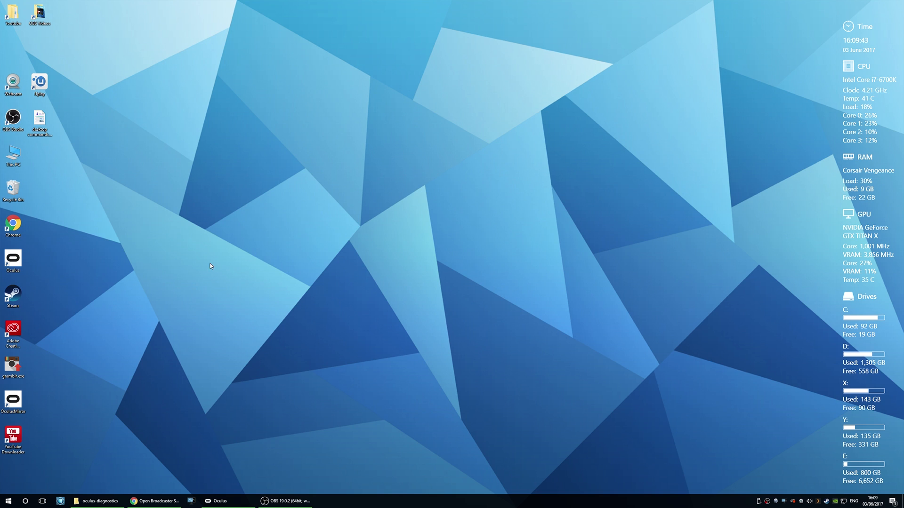
pyautogui.moveTo(175, 302)
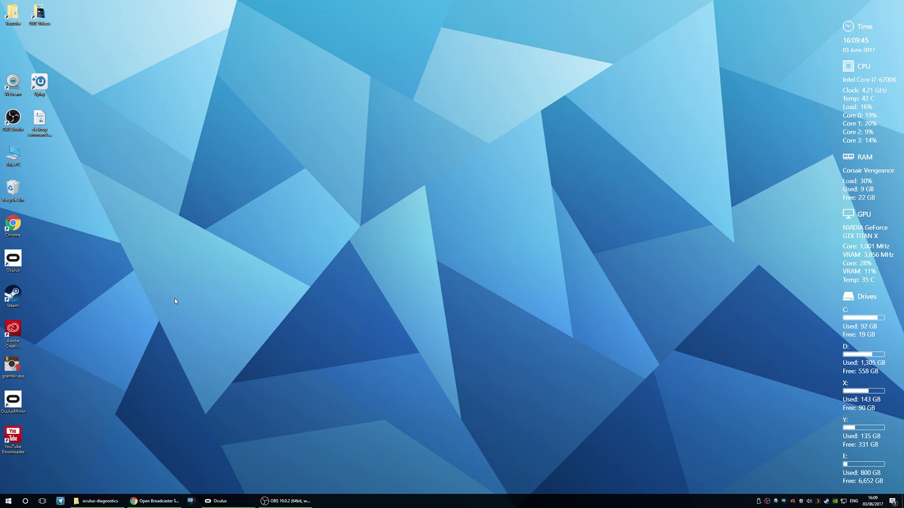
# - Remove the old OculusMirror shortcut and send OculusMirror.exe from oculus-diagnostics to the desktop as a shortcut
pyautogui.rightClick(13, 401)
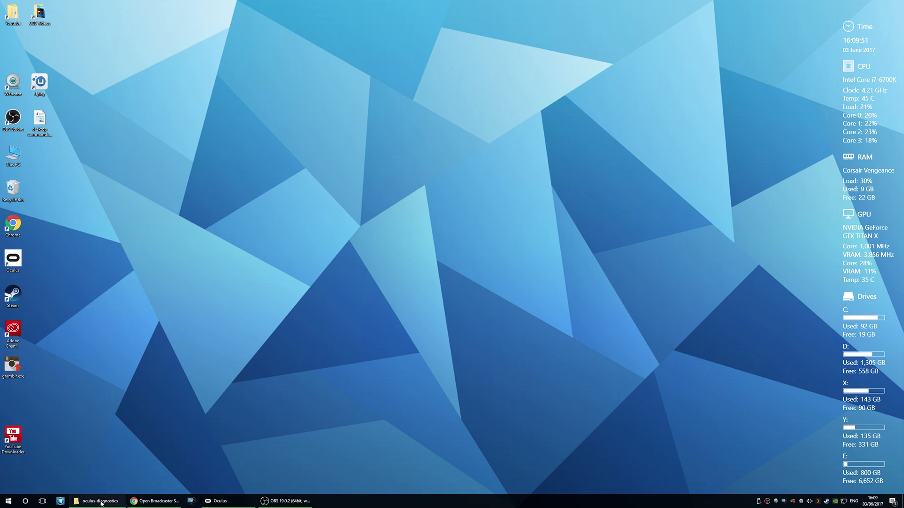
pyautogui.click(99, 500)
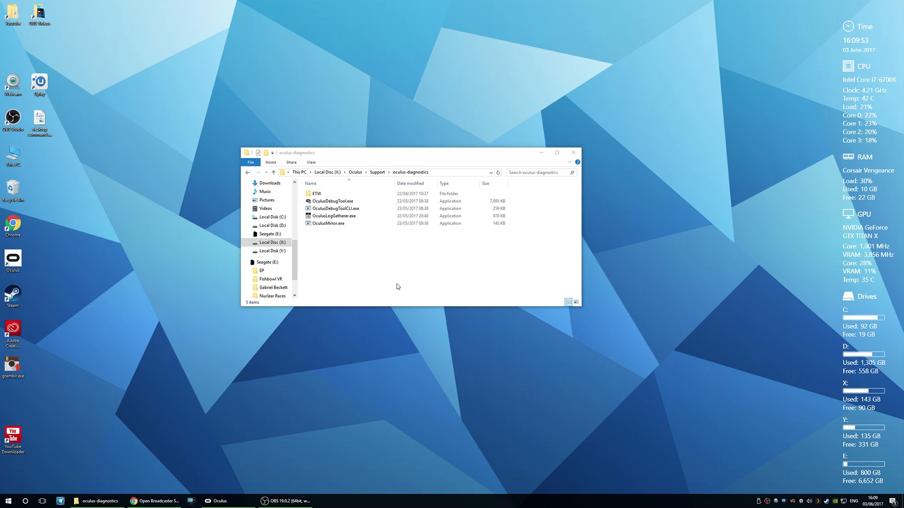
pyautogui.moveTo(352, 260)
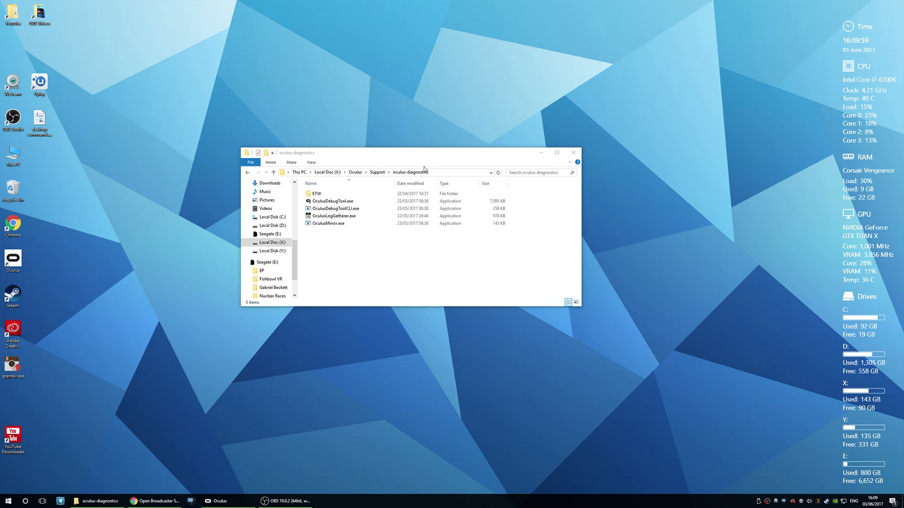
pyautogui.click(327, 223)
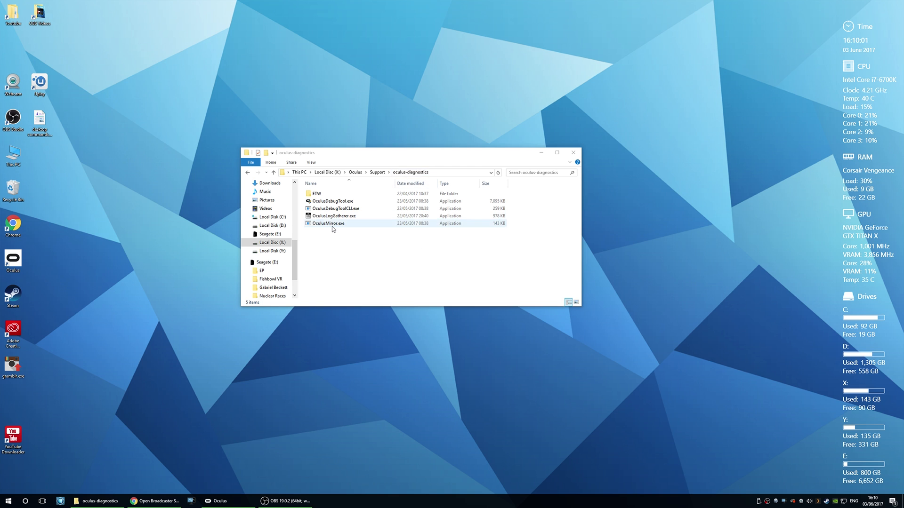
pyautogui.click(328, 223)
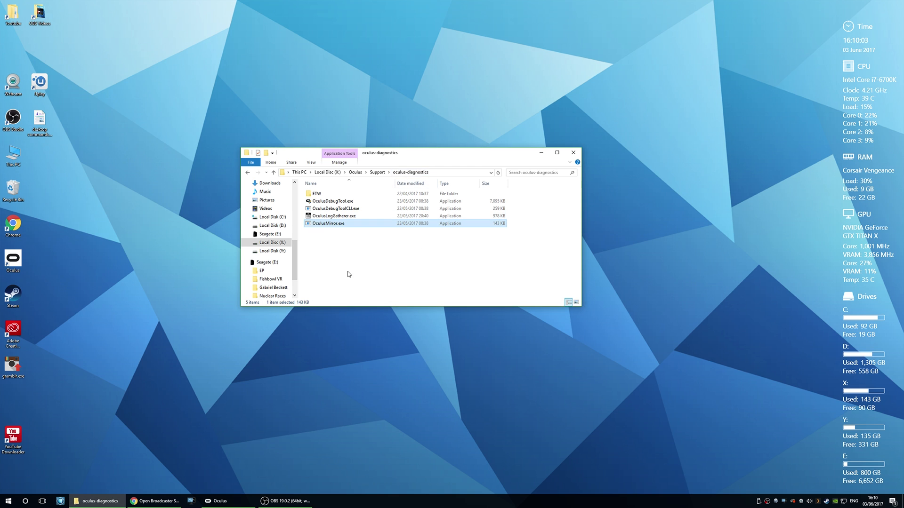
pyautogui.rightClick(327, 223)
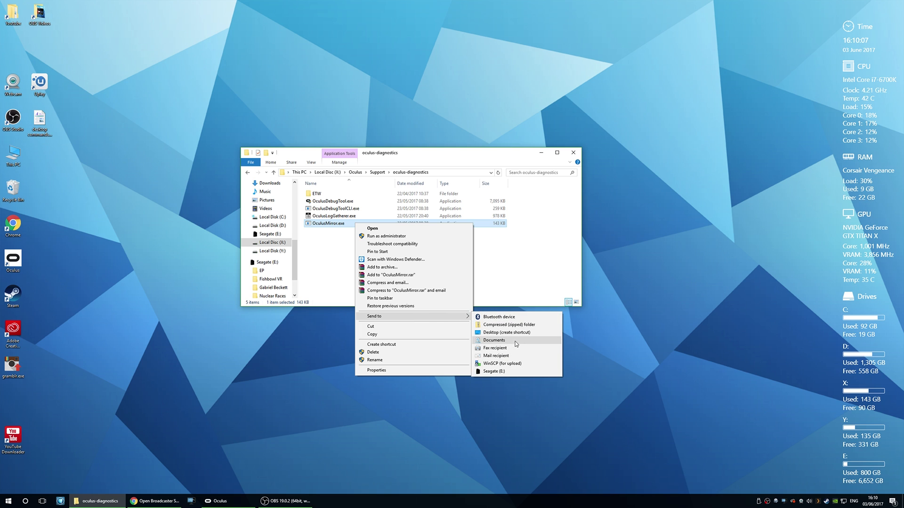
pyautogui.click(508, 332)
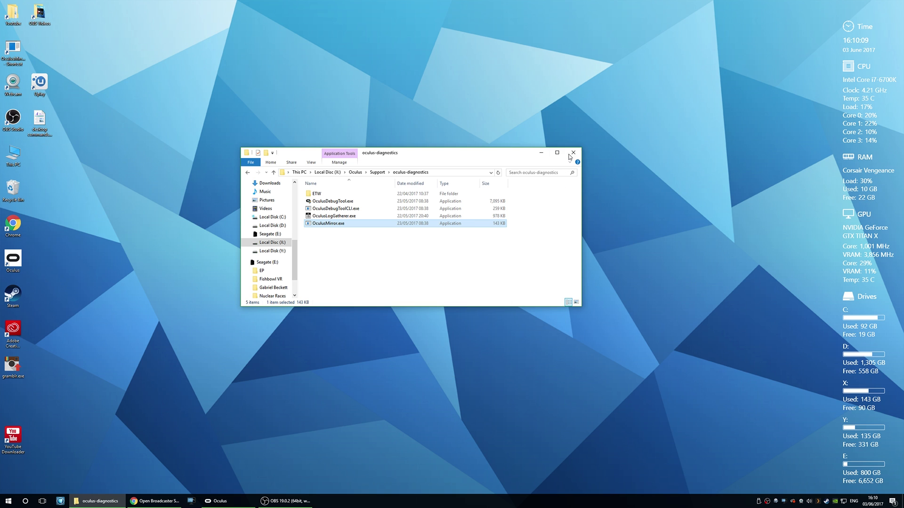
# - Check which icon file the Oculus app shortcut uses
pyautogui.click(573, 153)
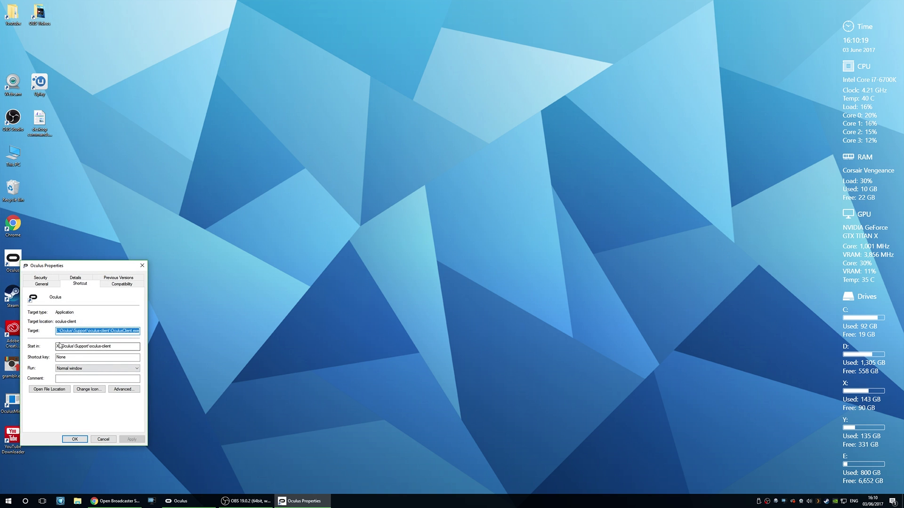
pyautogui.click(88, 389)
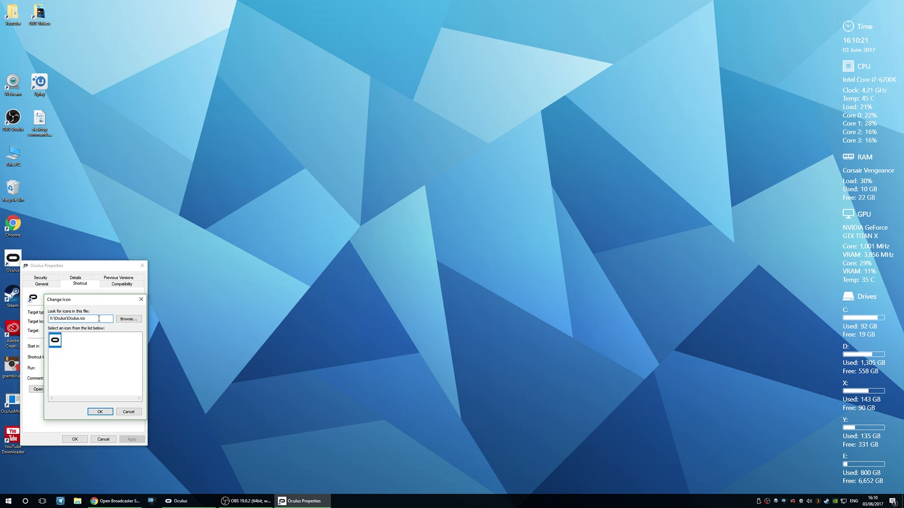
pyautogui.click(100, 411)
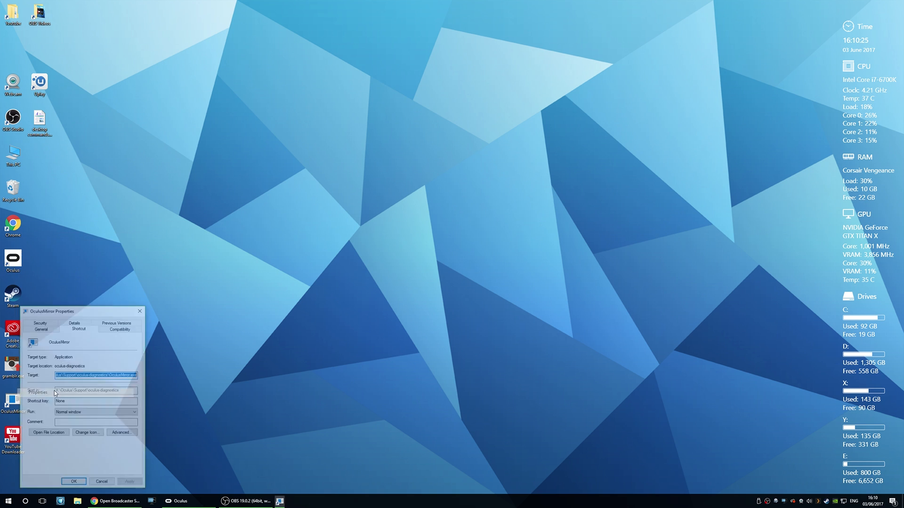
# - Set the OculusMirror shortcut's icon to X:\Oculus\Oculus.ico
pyautogui.click(88, 432)
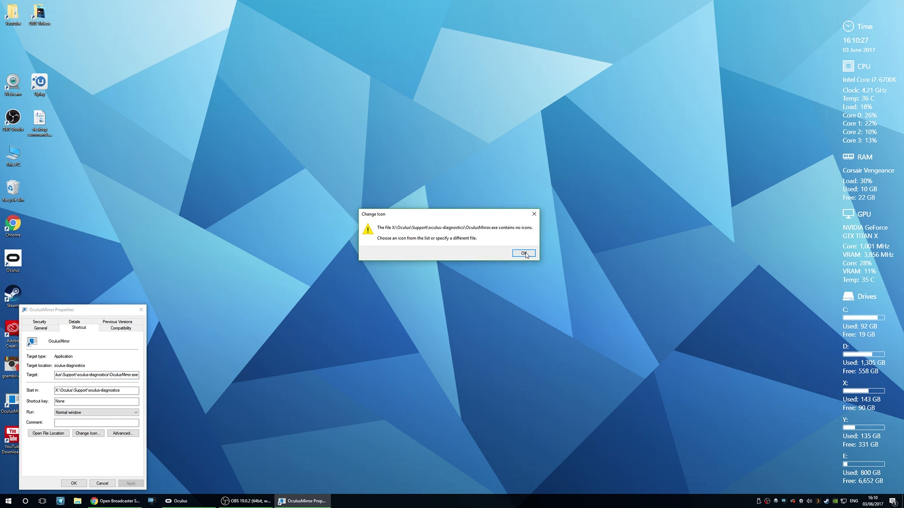
pyautogui.click(523, 253)
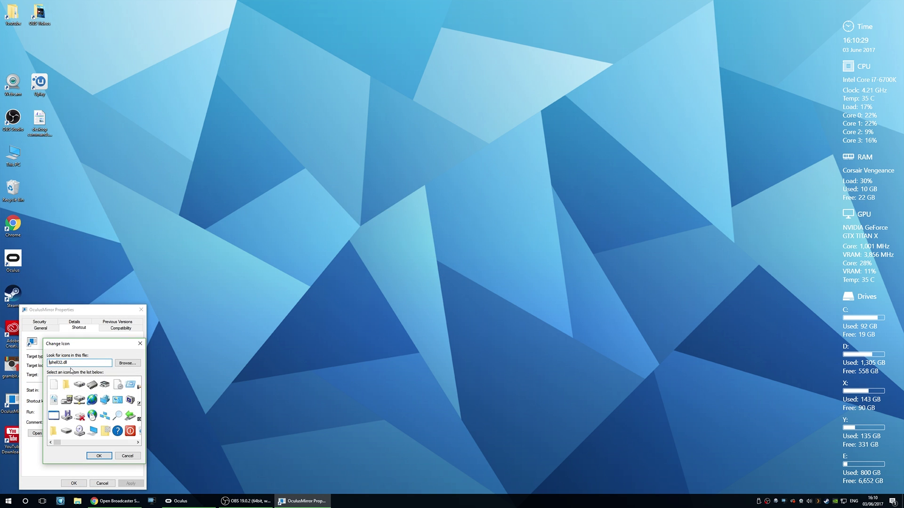
pyautogui.write('X:\\Oculus\\Oculus.ico')
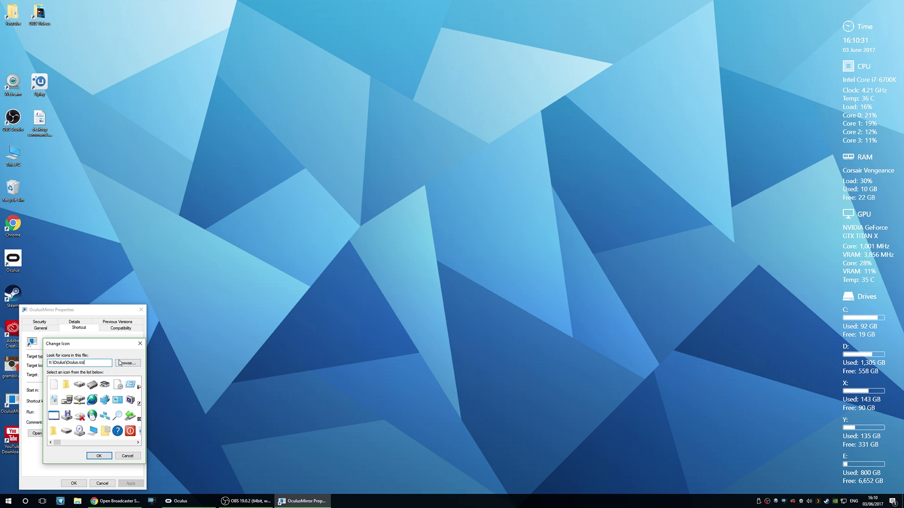
pyautogui.click(127, 362)
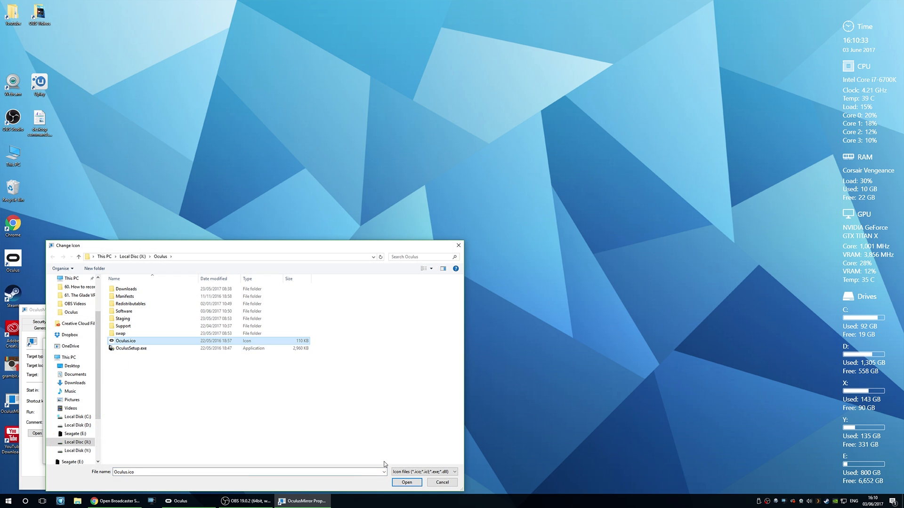
pyautogui.click(442, 482)
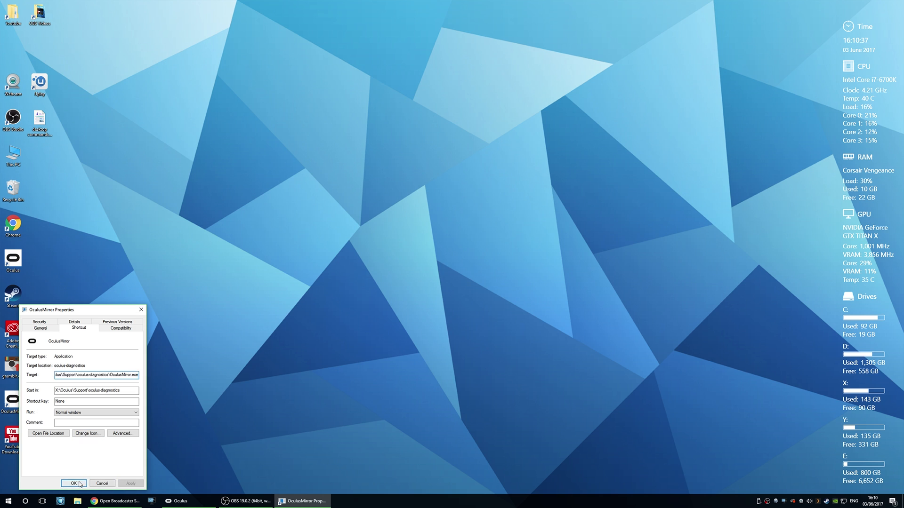
pyautogui.click(74, 483)
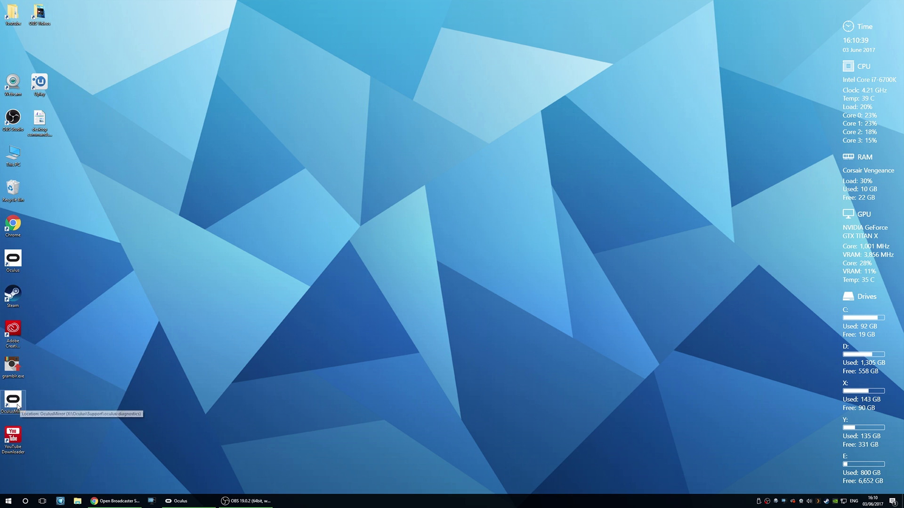
pyautogui.moveTo(49, 396)
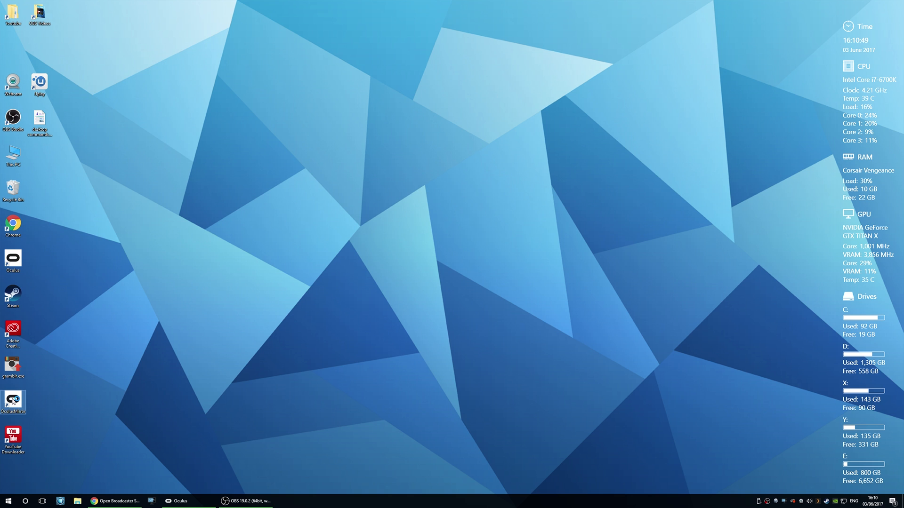
pyautogui.doubleClick(13, 402)
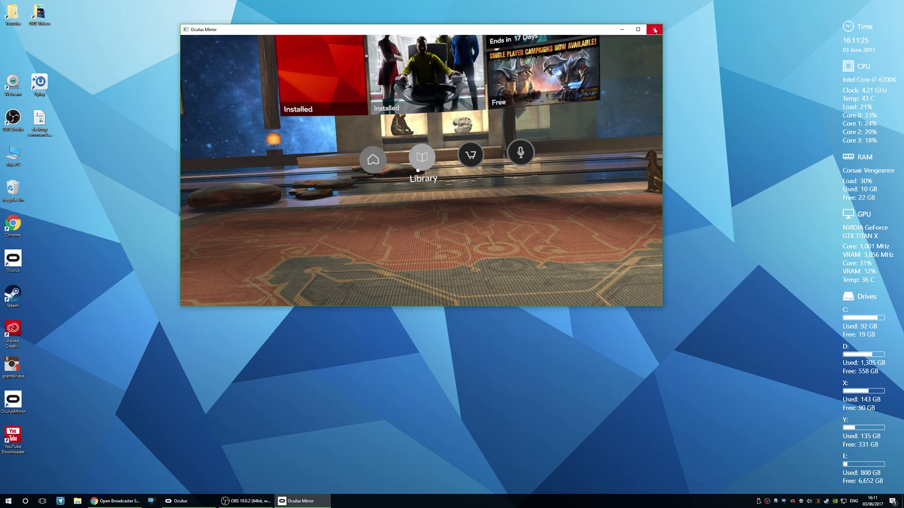
pyautogui.click(654, 30)
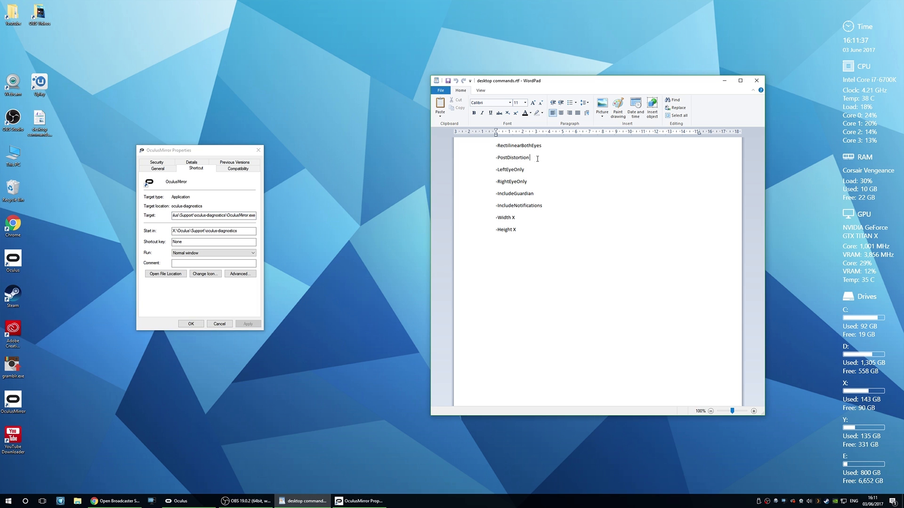
# - Copy the -PostDistortion option into the OculusMirror shortcut target
pyautogui.rightClick(520, 159)
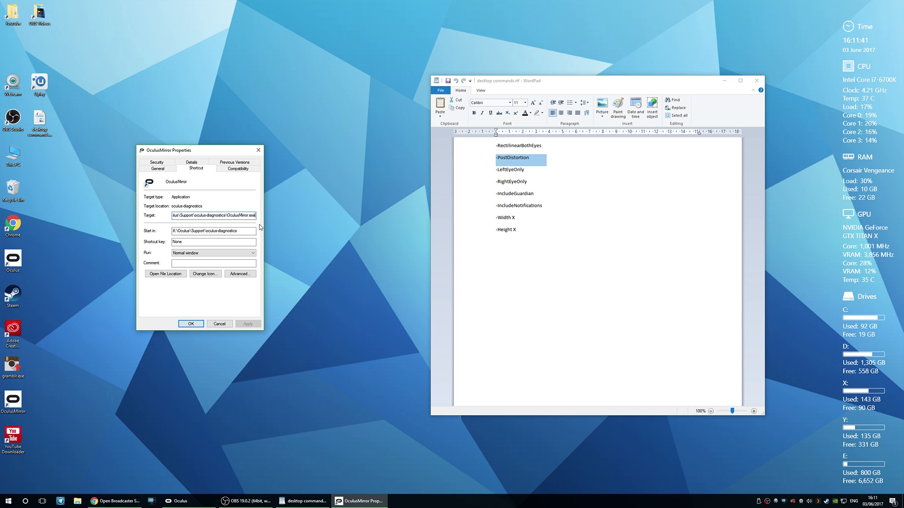
pyautogui.rightClick(214, 214)
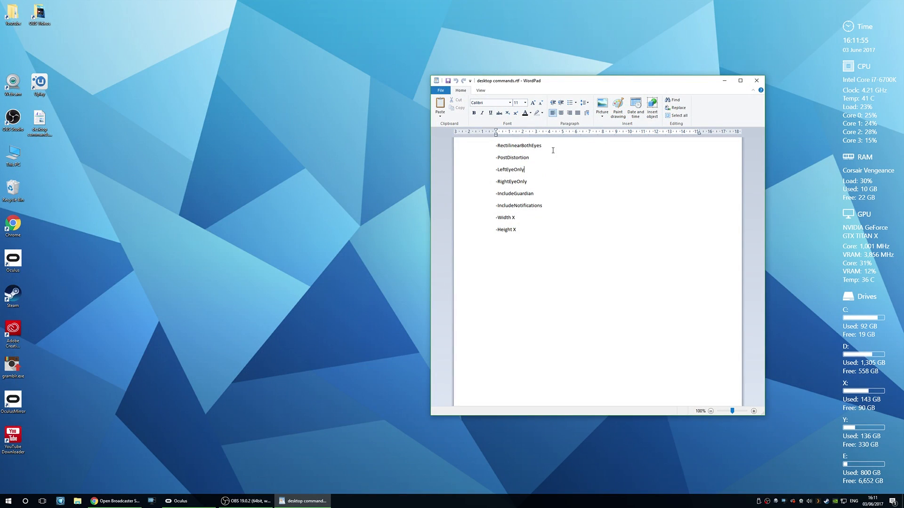
# - Copy the -RectilinearBothEyes option and paste it into the shortcut's Target field via Properties
pyautogui.rightClick(517, 145)
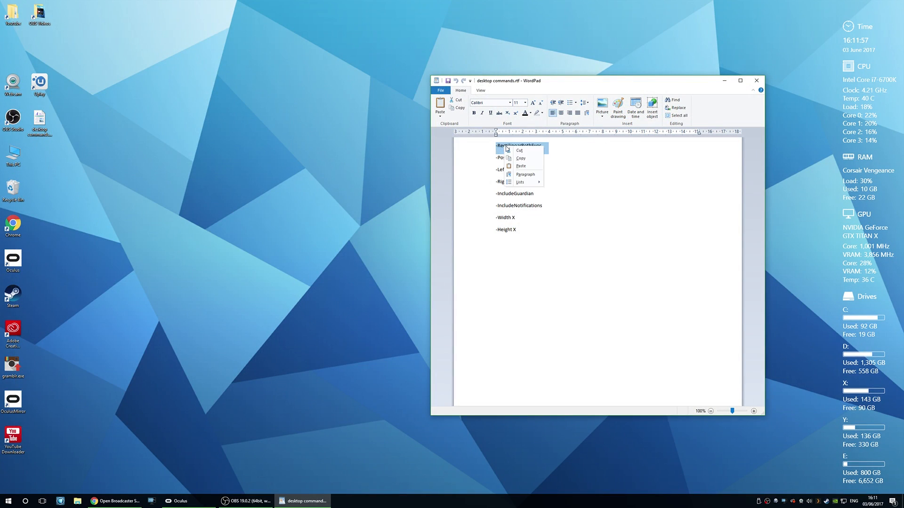
pyautogui.rightClick(12, 400)
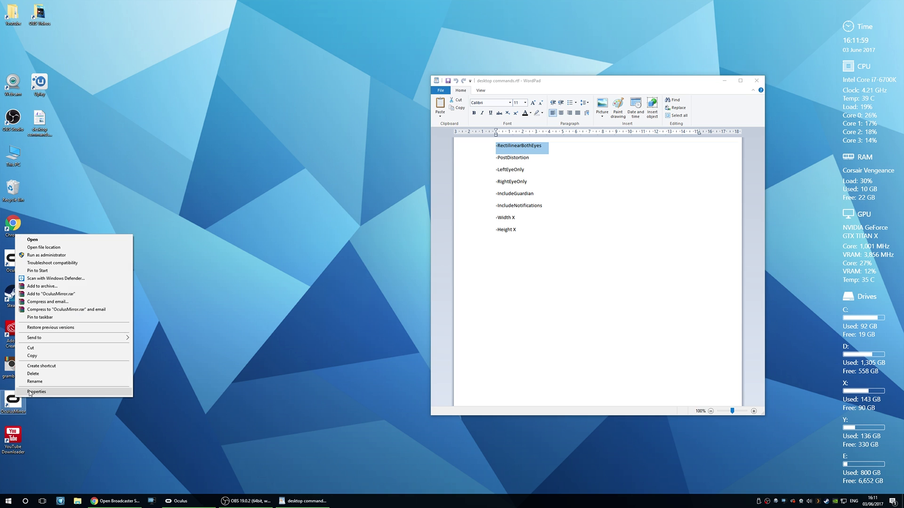
pyautogui.click(37, 392)
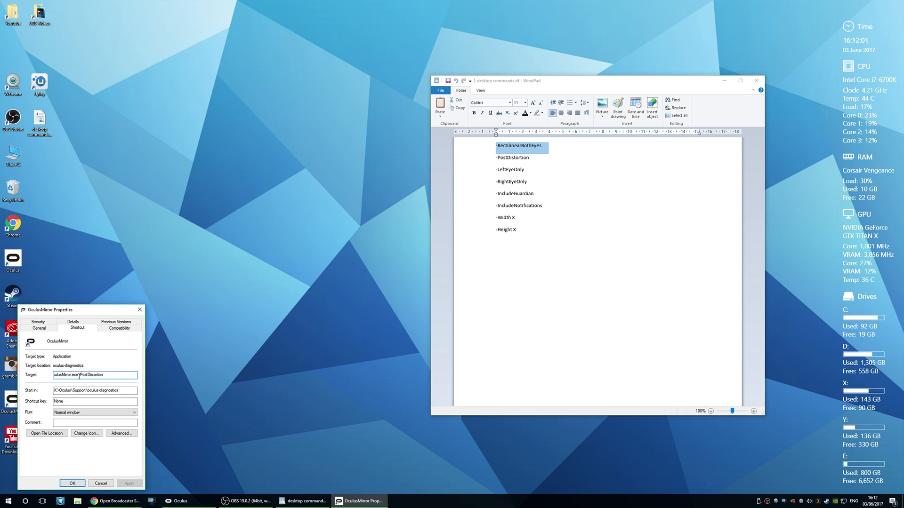
pyautogui.rightClick(94, 375)
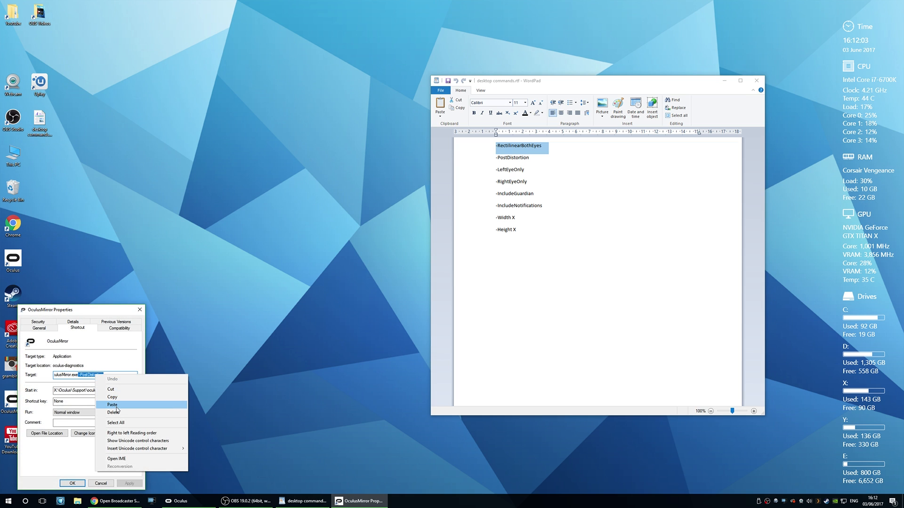
pyautogui.click(112, 405)
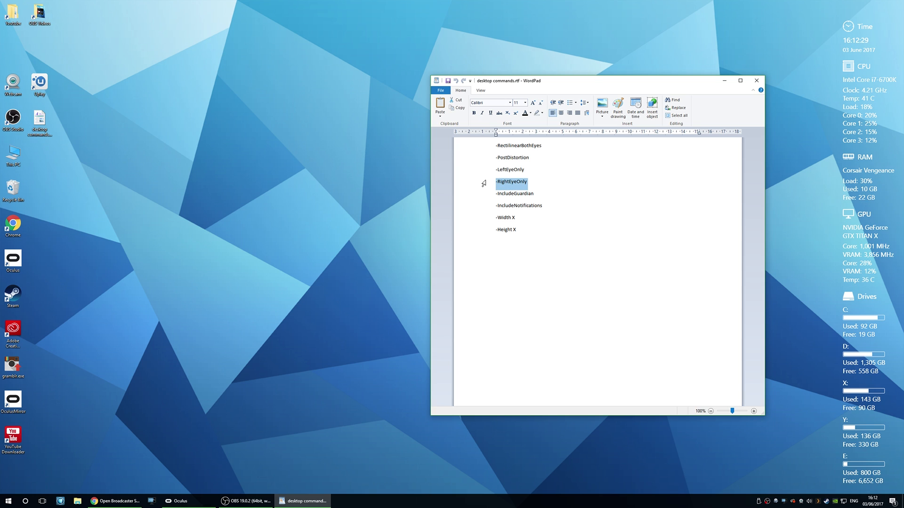
pyautogui.moveTo(502, 186)
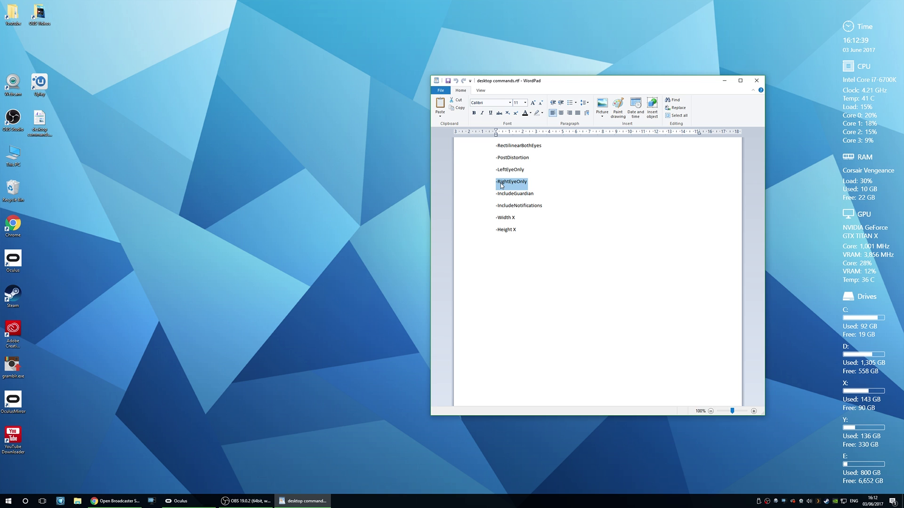
# - Pick the -RightEyeOnly option, then apply and close the OculusMirror shortcut properties
pyautogui.click(532, 183)
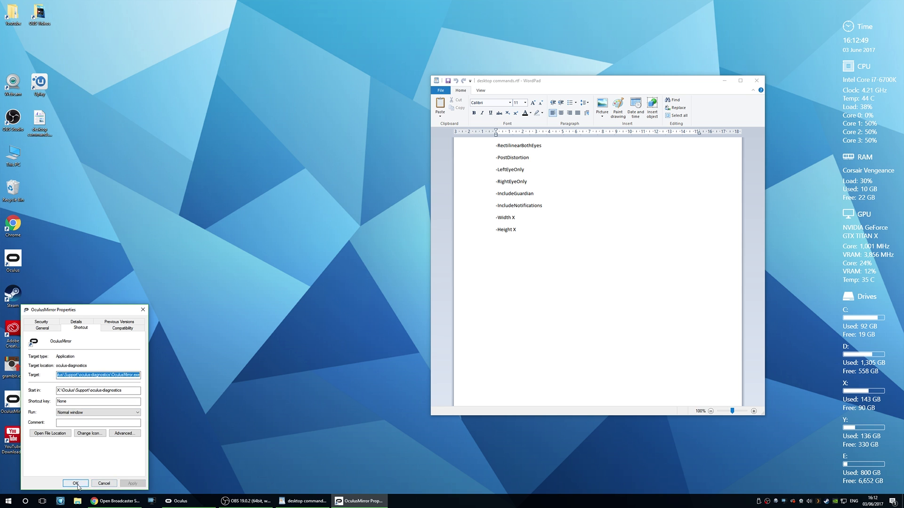
pyautogui.click(75, 483)
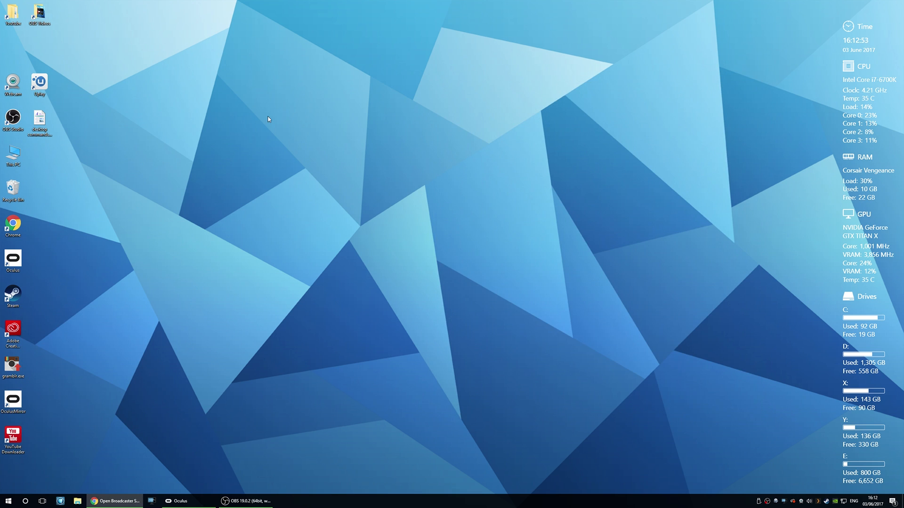
pyautogui.moveTo(63, 124)
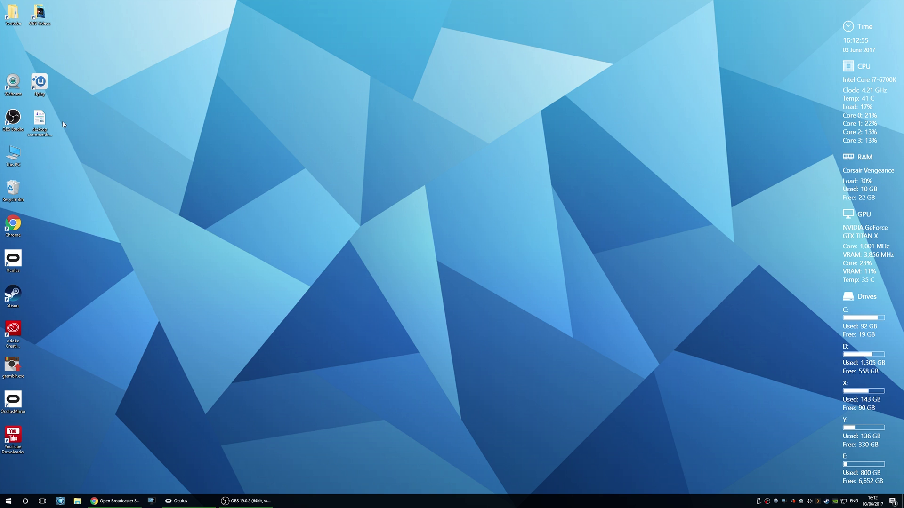
pyautogui.moveTo(70, 123)
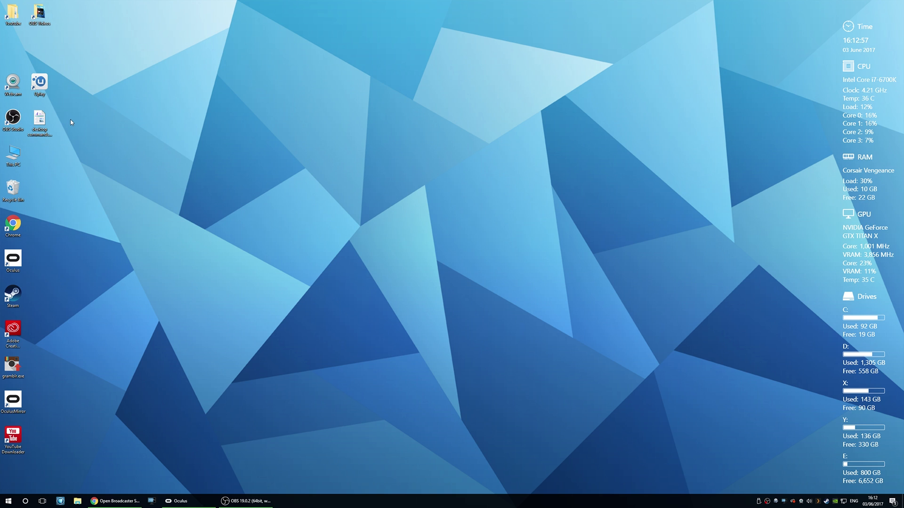
pyautogui.moveTo(193, 155)
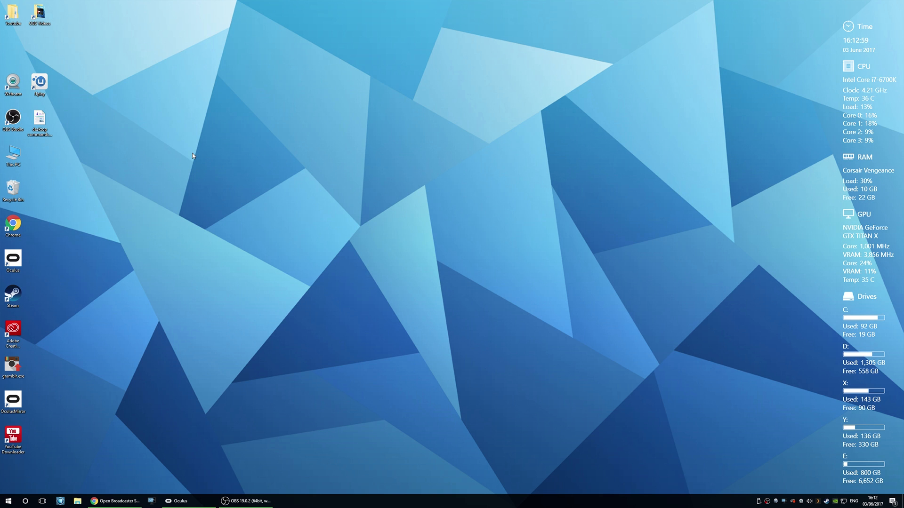
pyautogui.moveTo(118, 337)
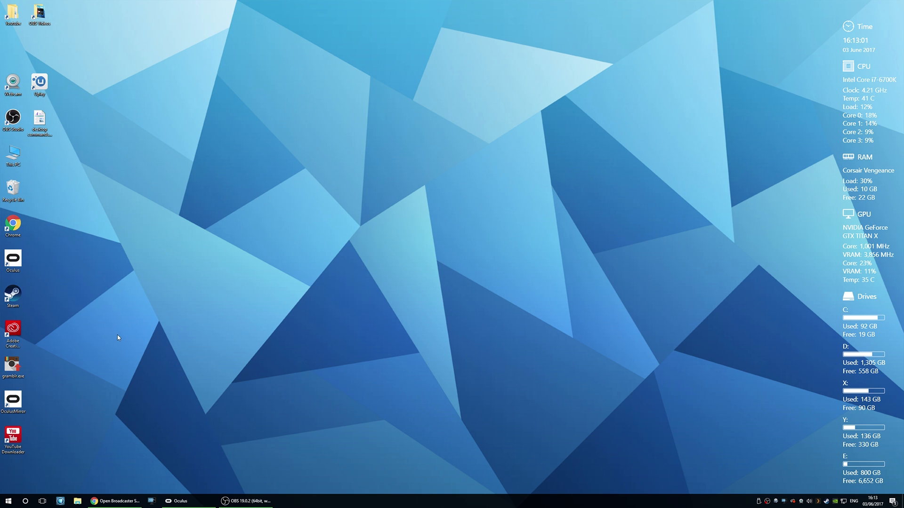
pyautogui.moveTo(120, 330)
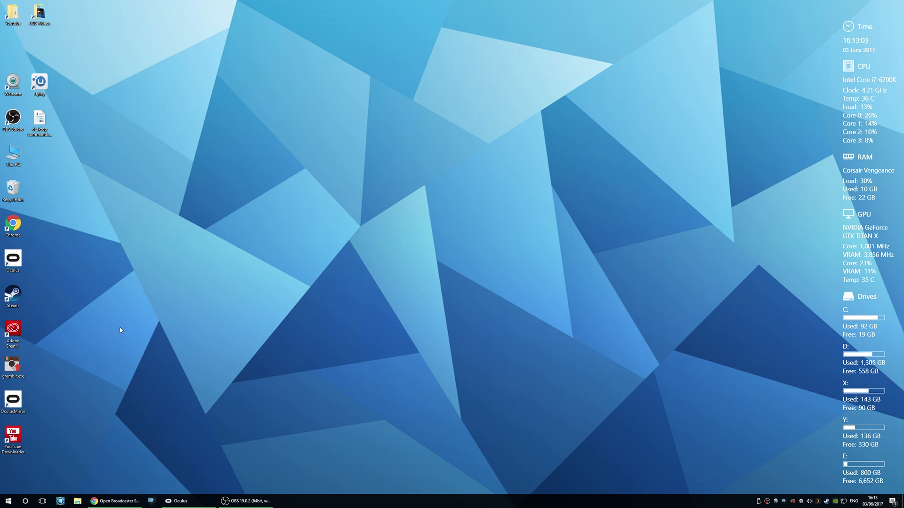
pyautogui.moveTo(45, 401)
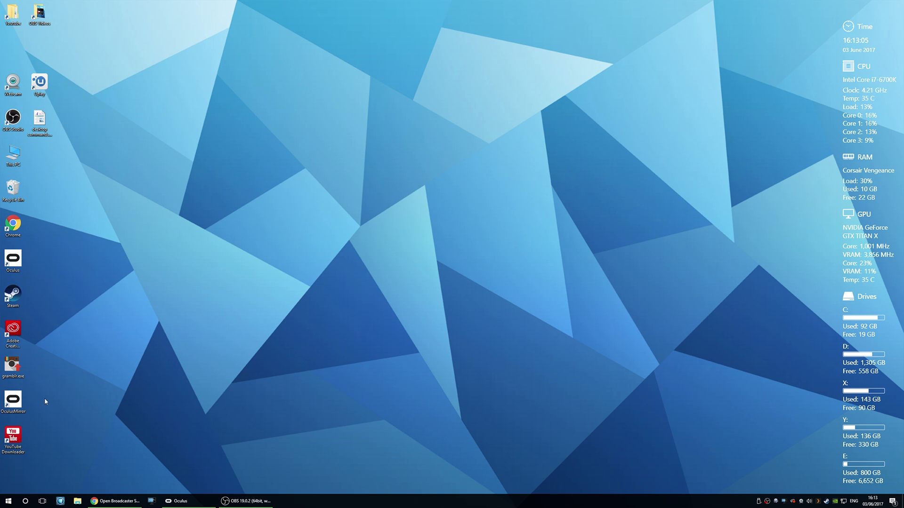
pyautogui.moveTo(207, 416)
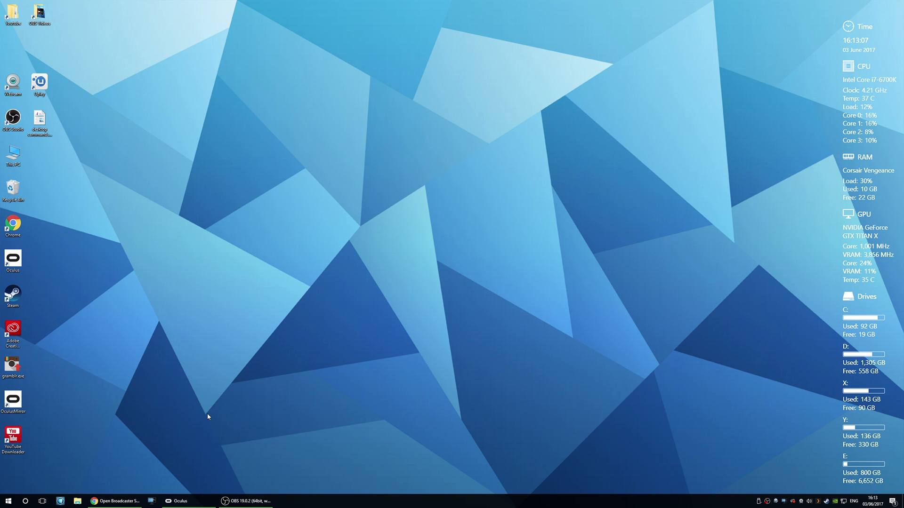
pyautogui.moveTo(182, 417)
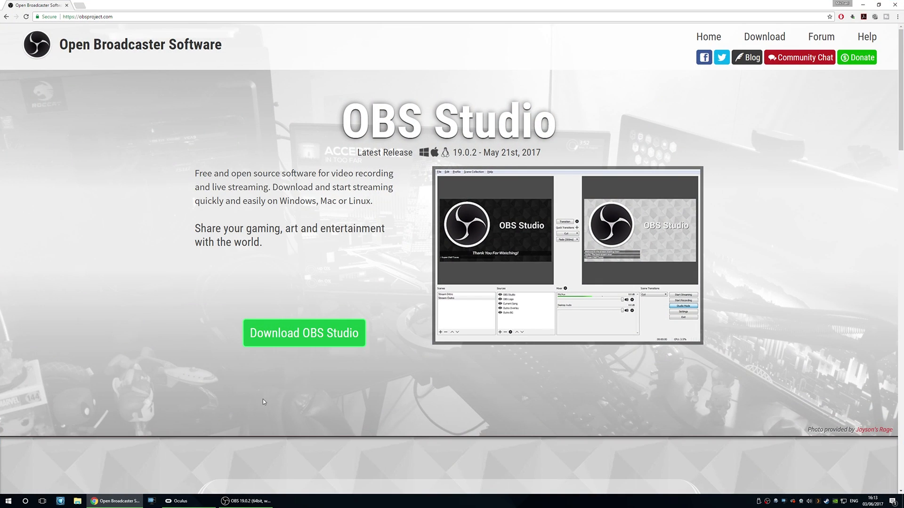
pyautogui.moveTo(219, 115)
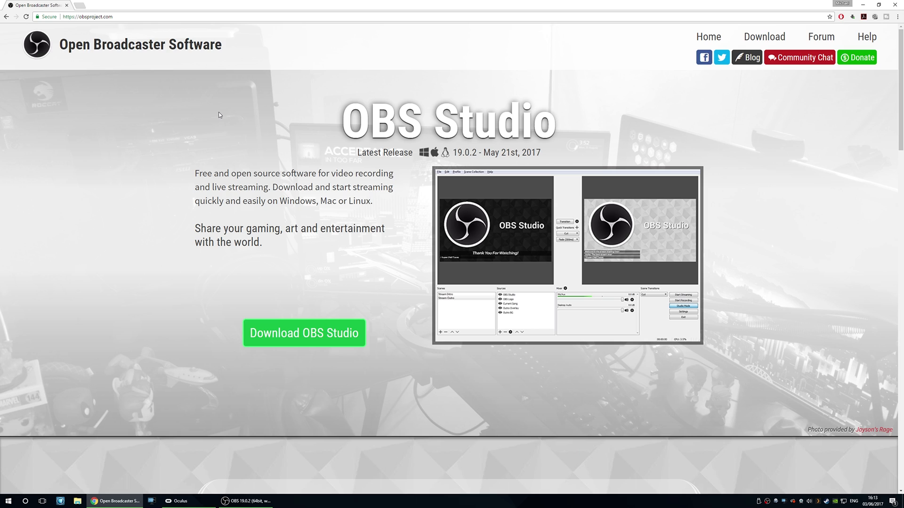
pyautogui.moveTo(182, 75)
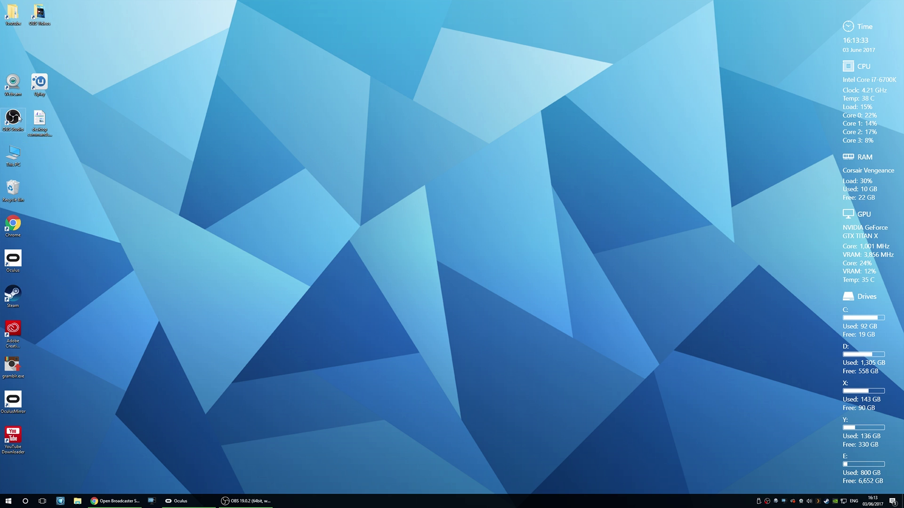
# - Bring OBS Studio forward and open its Settings dialog
pyautogui.click(247, 500)
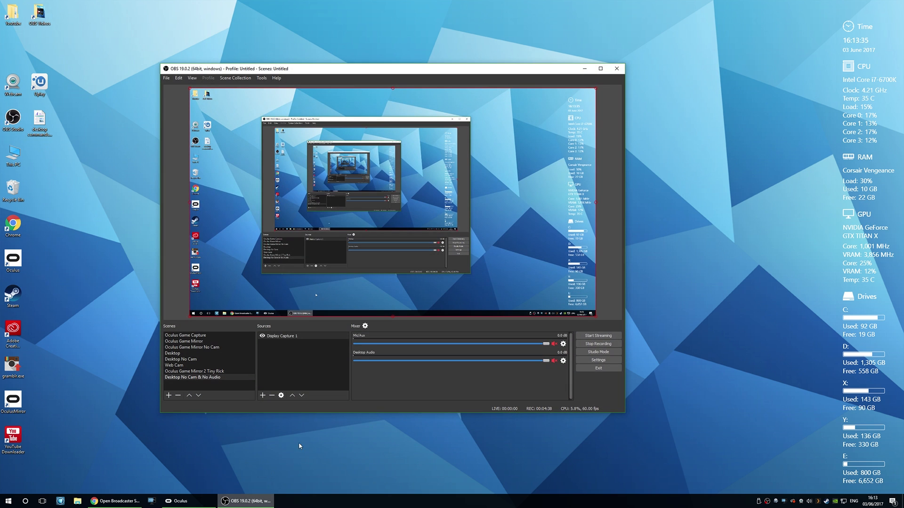
pyautogui.moveTo(701, 266)
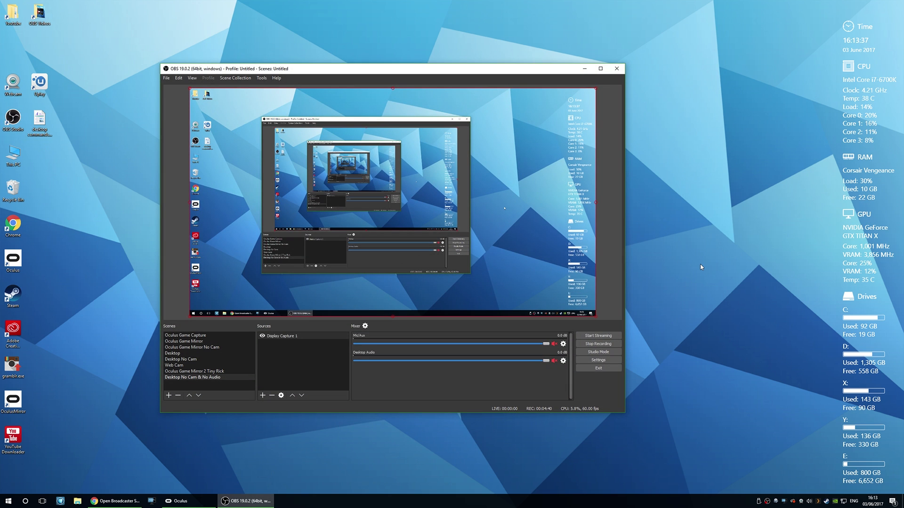
pyautogui.moveTo(610, 277)
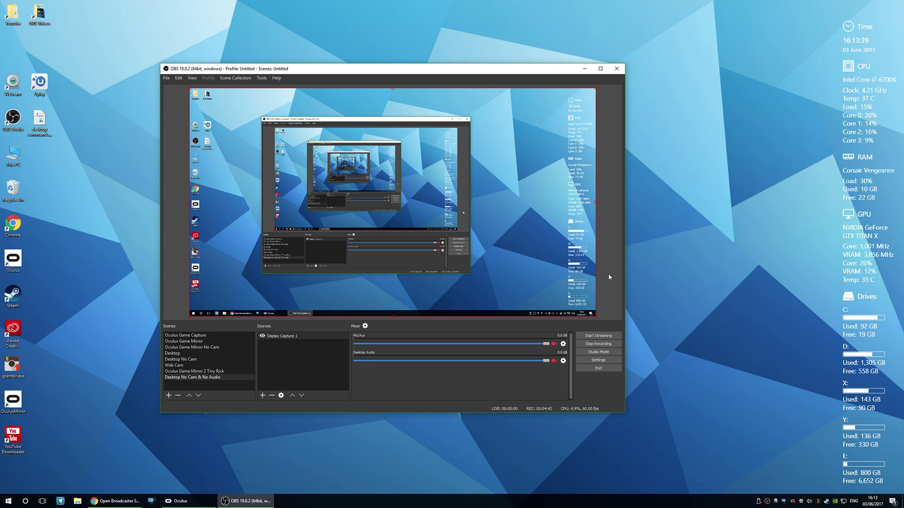
pyautogui.moveTo(332, 193)
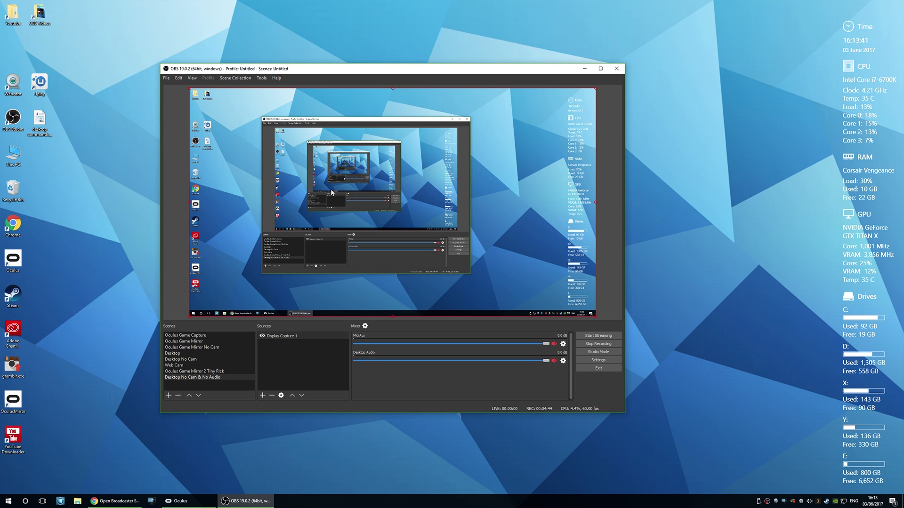
pyautogui.moveTo(281, 146)
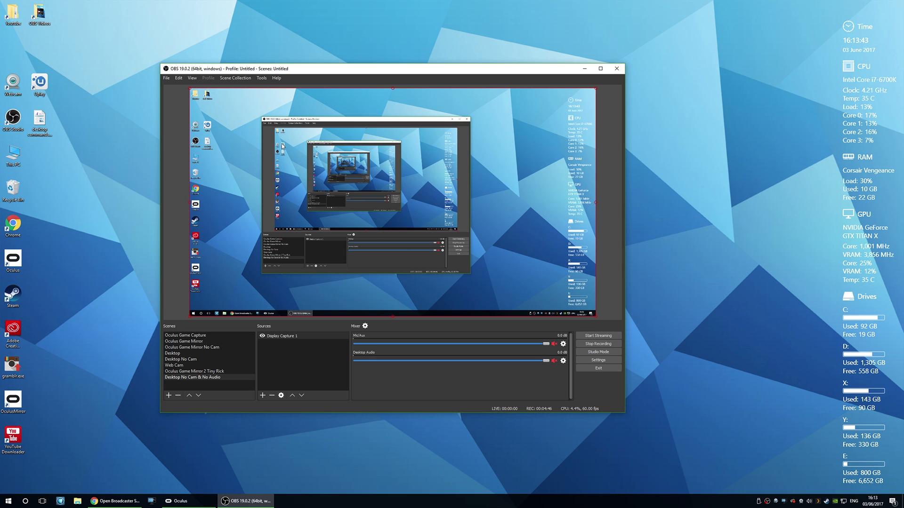
pyautogui.moveTo(278, 150)
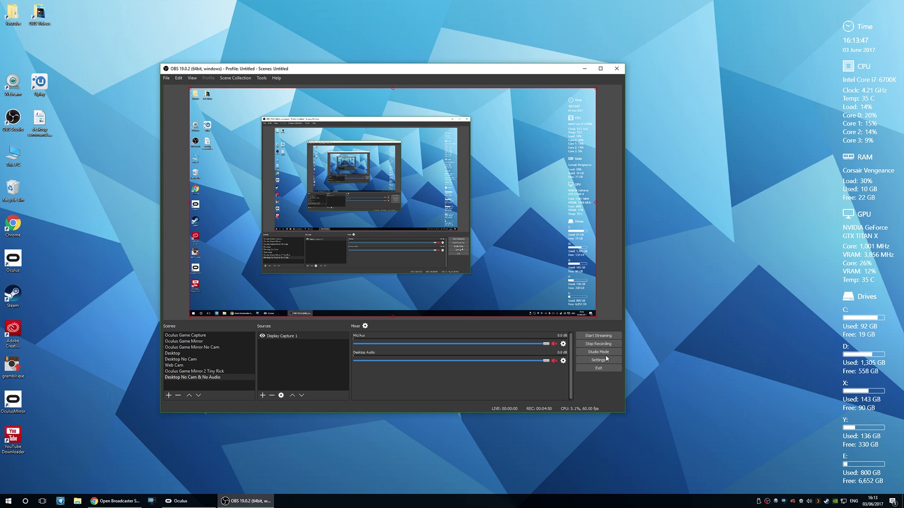
pyautogui.click(598, 359)
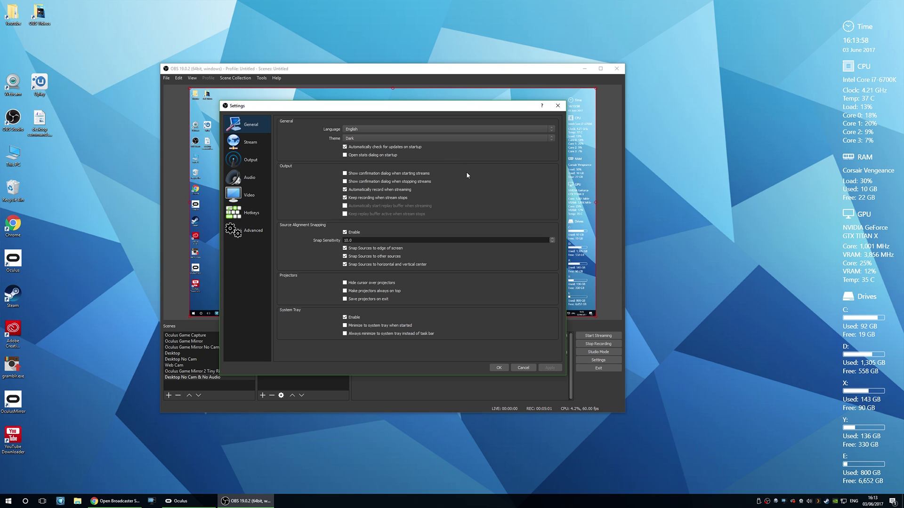
pyautogui.moveTo(292, 160)
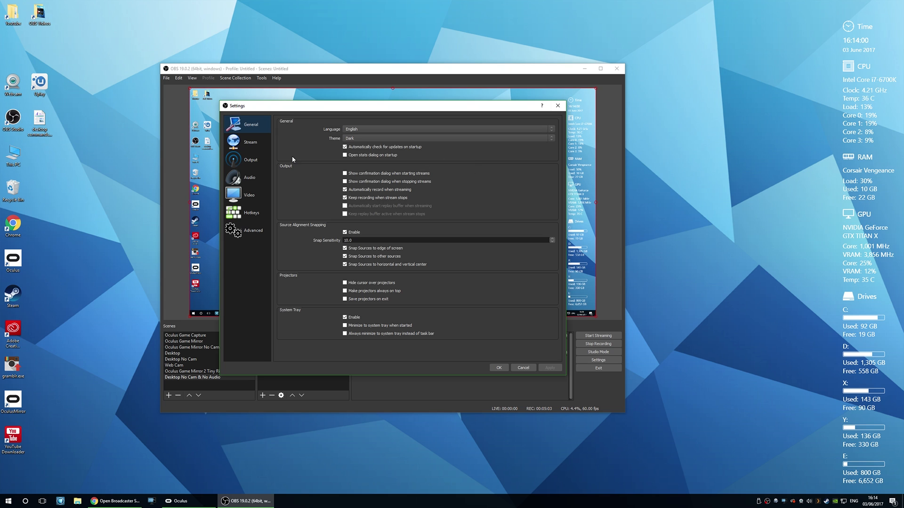
# - Review the Output page's Recording encoder options, then switch to the Video page
pyautogui.click(250, 160)
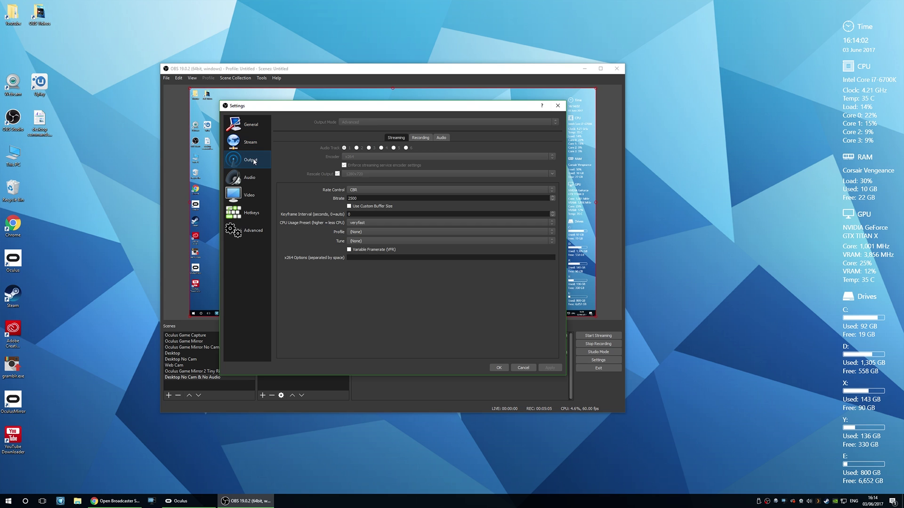
pyautogui.click(420, 137)
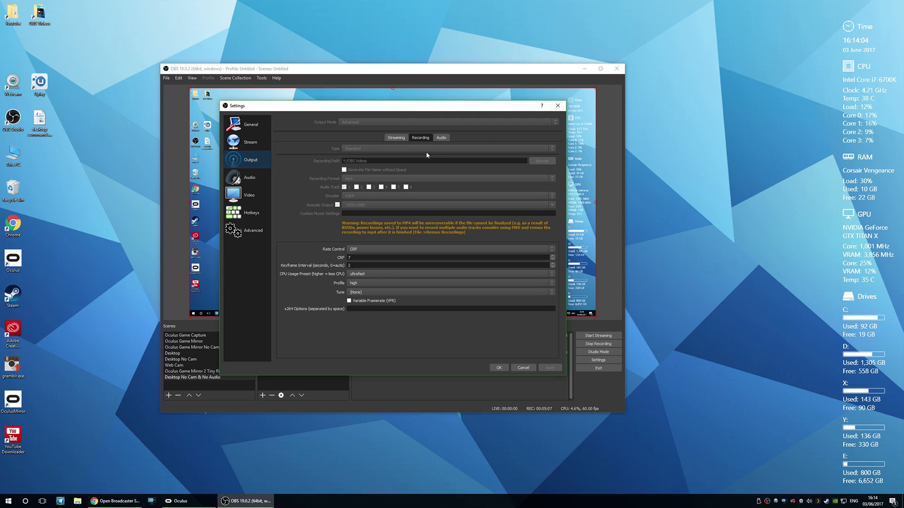
pyautogui.moveTo(390, 153)
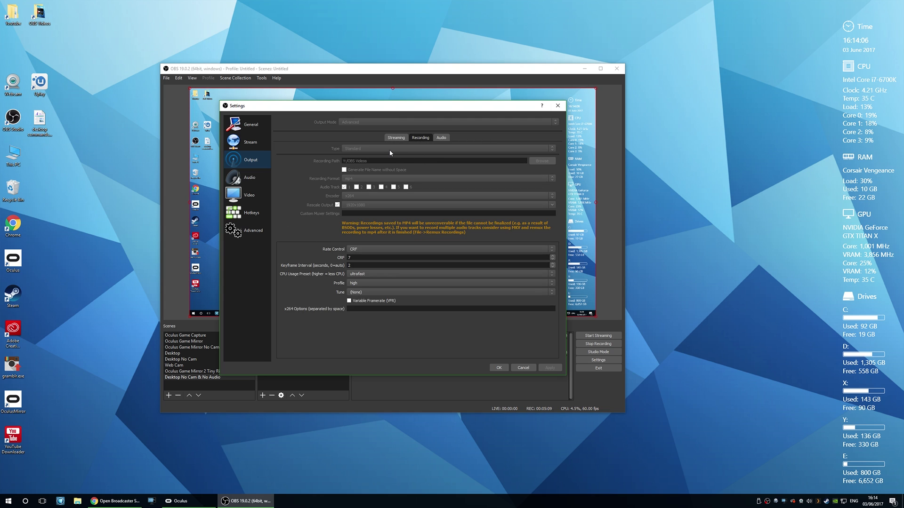
pyautogui.moveTo(453, 168)
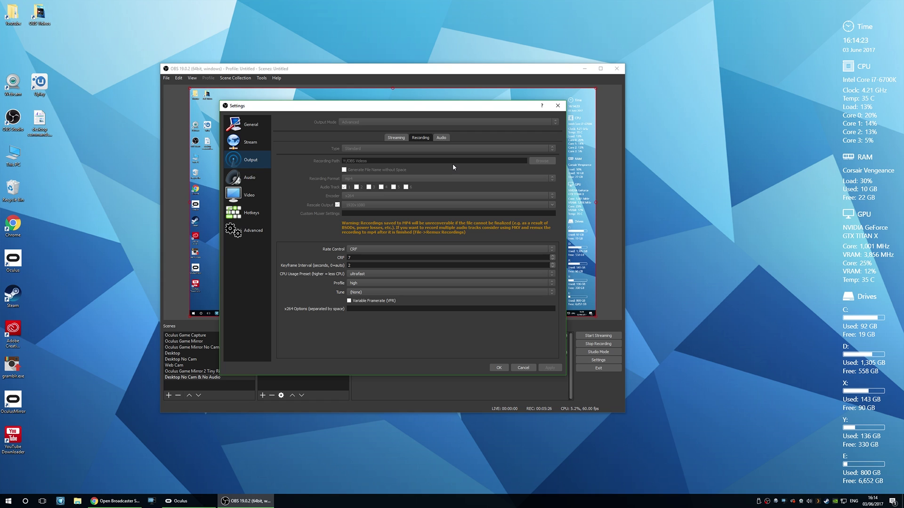
pyautogui.moveTo(369, 166)
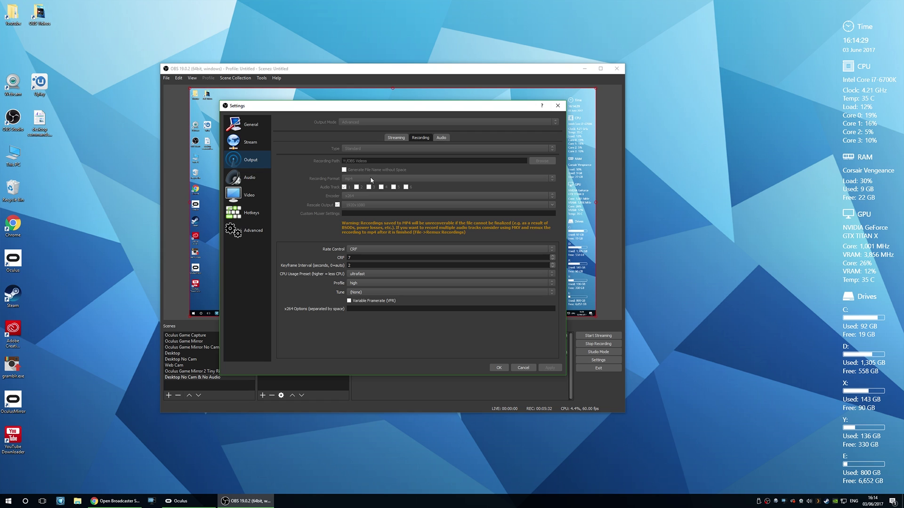
pyautogui.moveTo(299, 195)
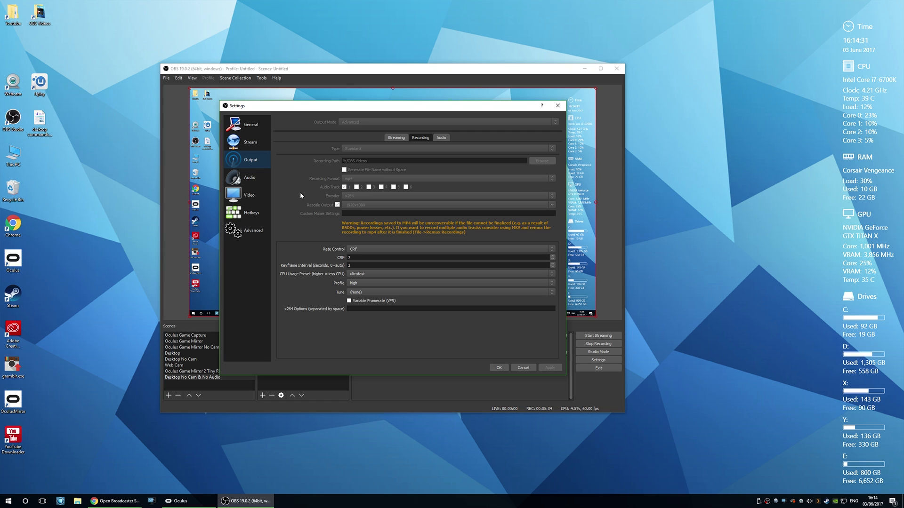
pyautogui.moveTo(312, 200)
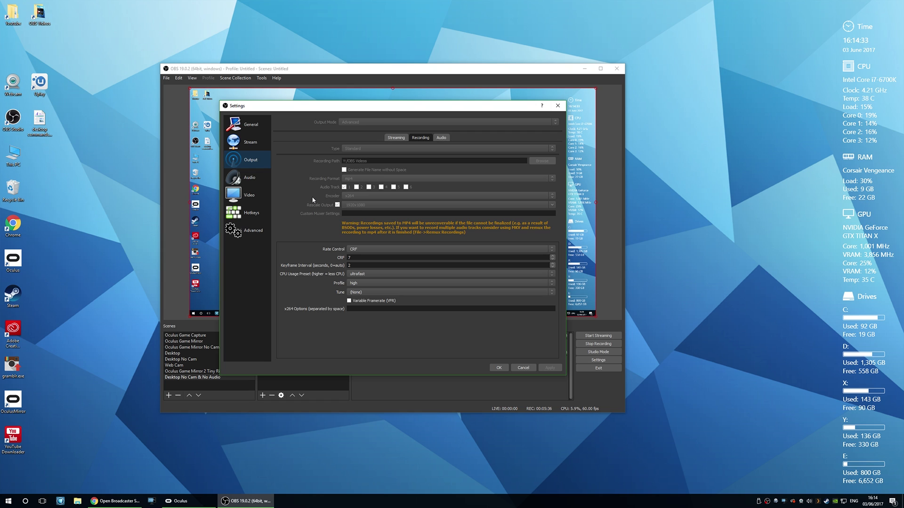
pyautogui.moveTo(324, 218)
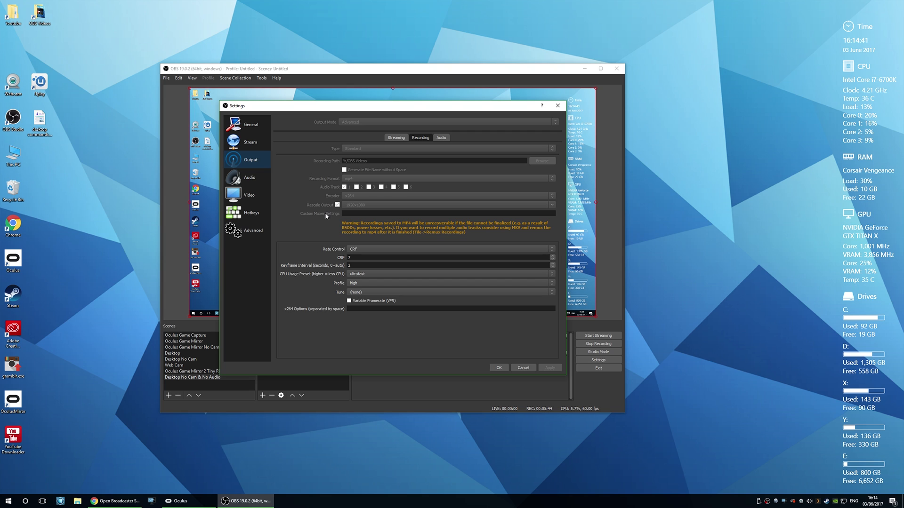
pyautogui.moveTo(295, 258)
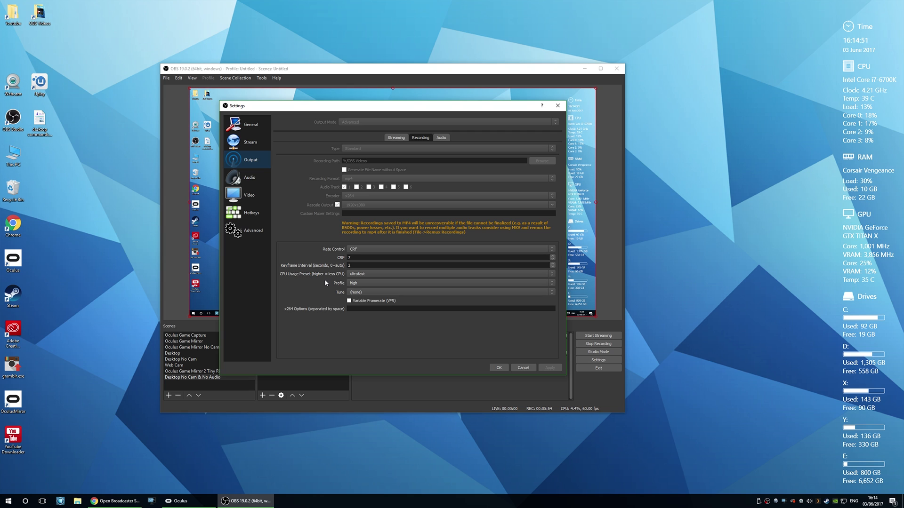
pyautogui.click(249, 195)
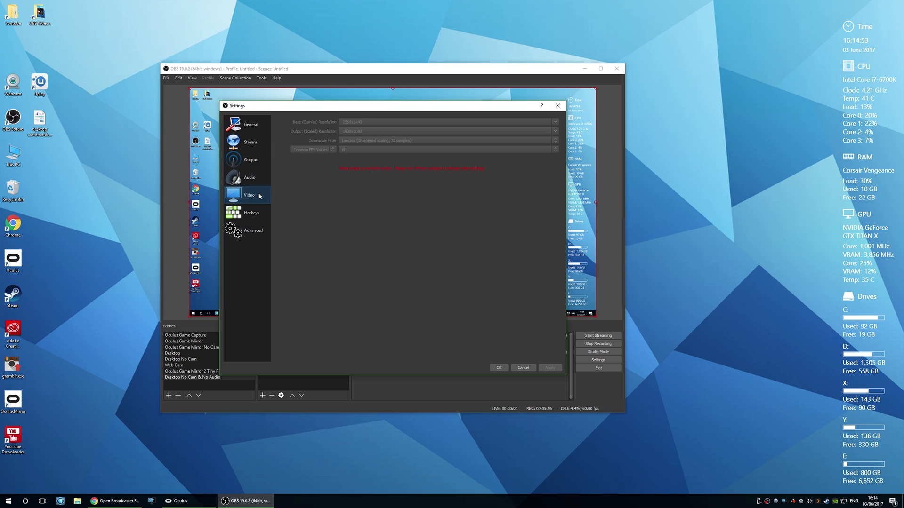
pyautogui.moveTo(376, 125)
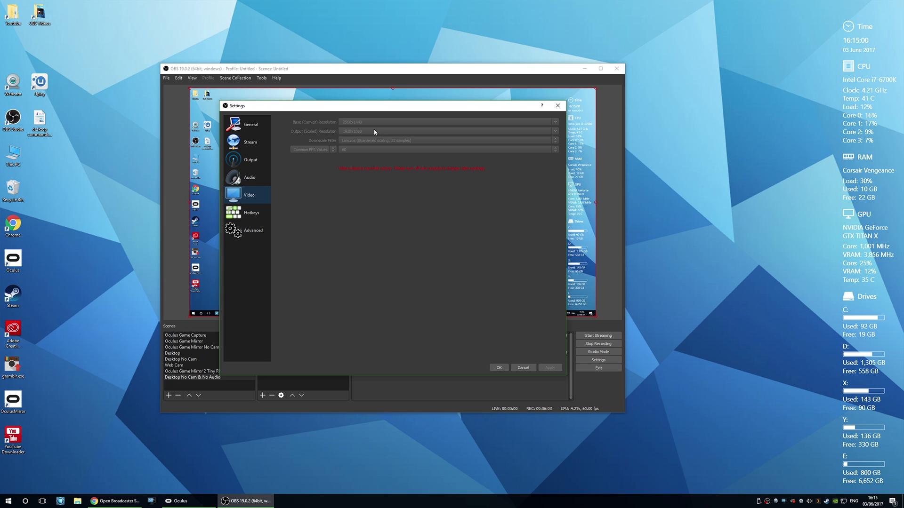
pyautogui.moveTo(359, 149)
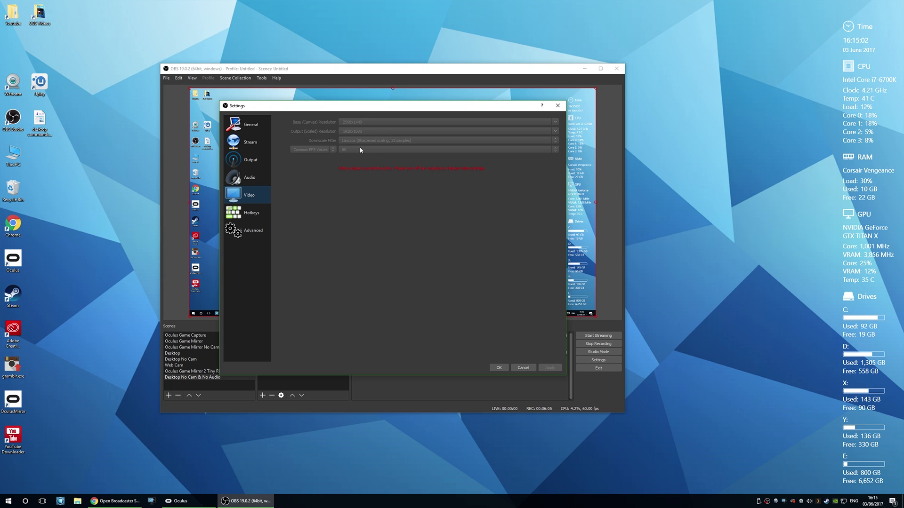
# - Review the Advanced settings page and accept the settings with OK
pyautogui.click(253, 229)
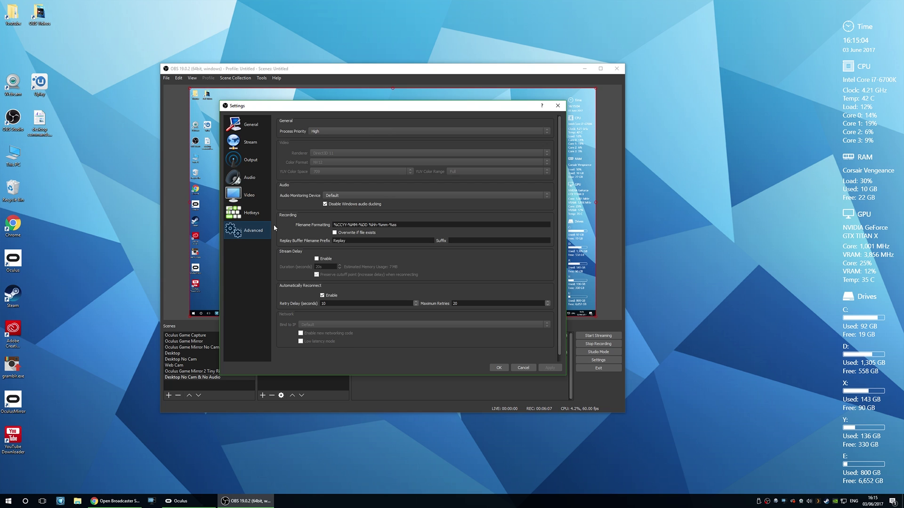
pyautogui.moveTo(289, 138)
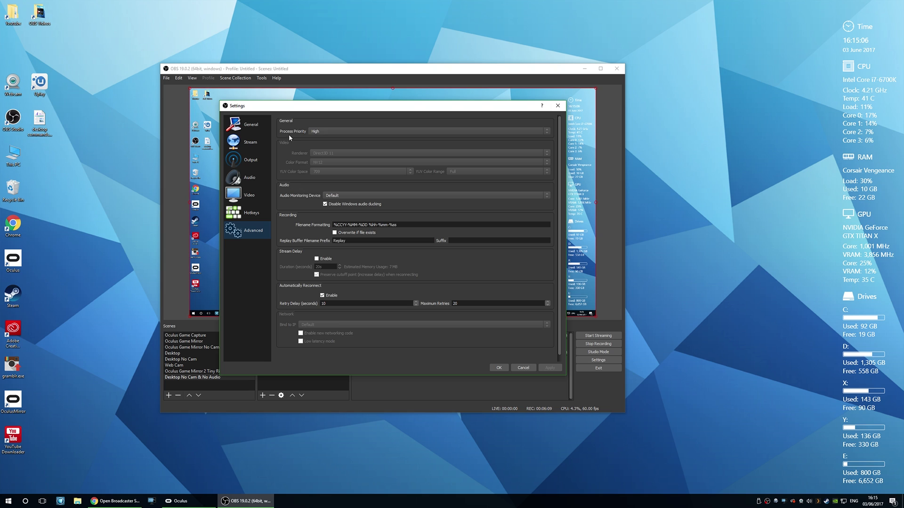
pyautogui.moveTo(326, 134)
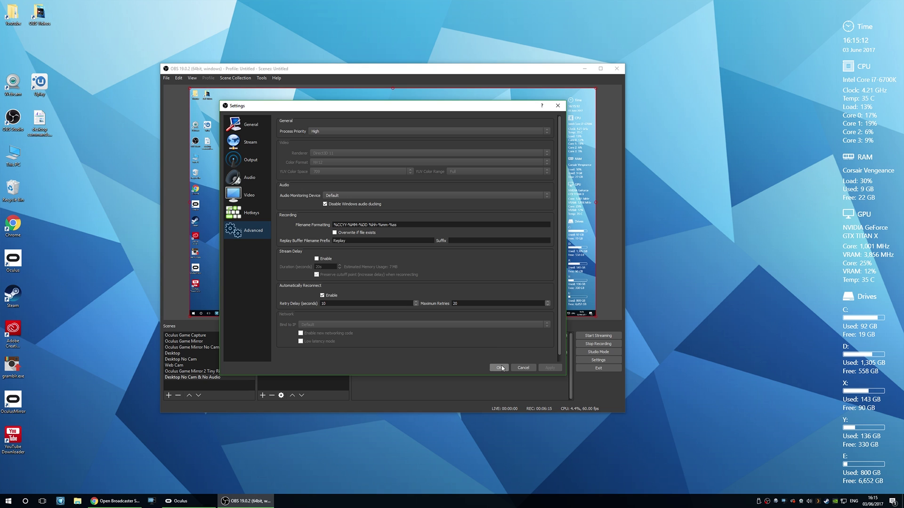
pyautogui.click(499, 368)
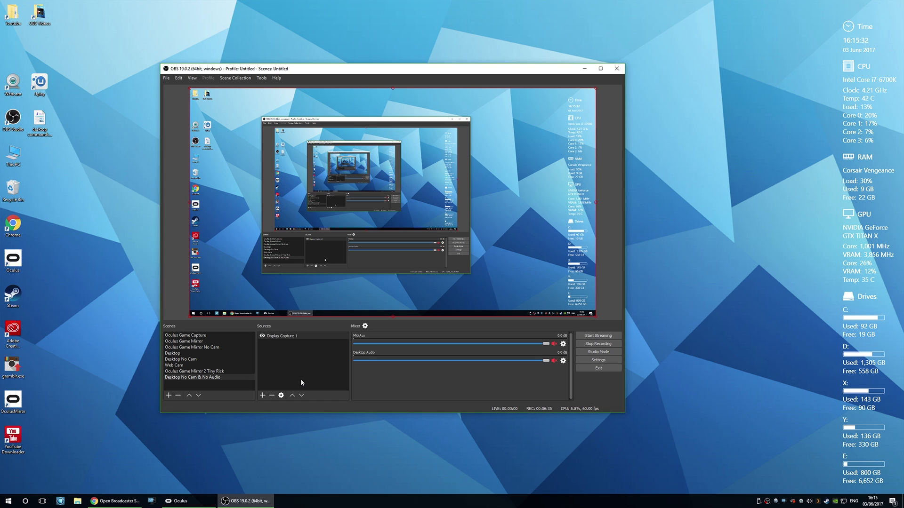
pyautogui.moveTo(273, 389)
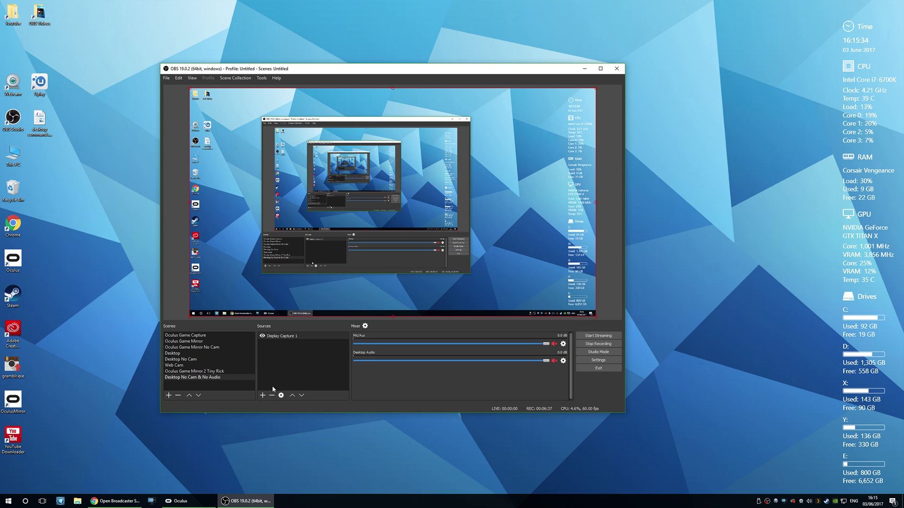
pyautogui.moveTo(262, 396)
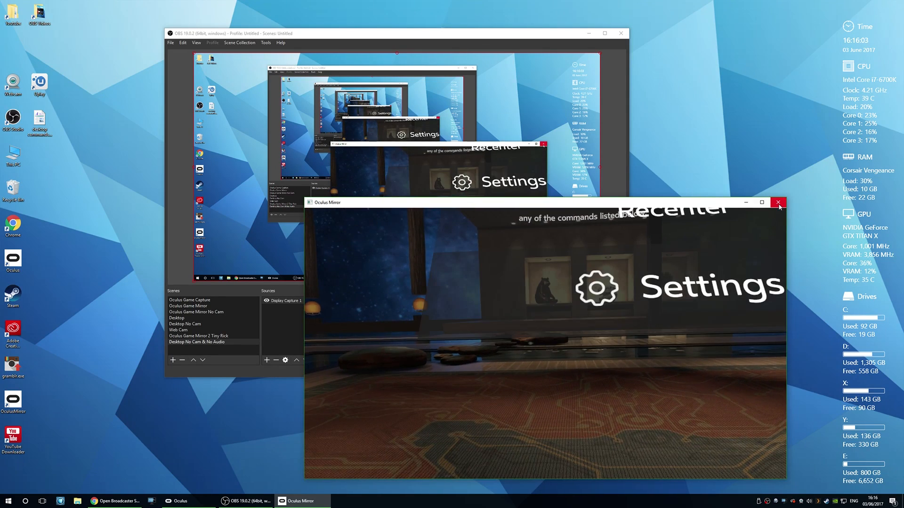
pyautogui.click(777, 202)
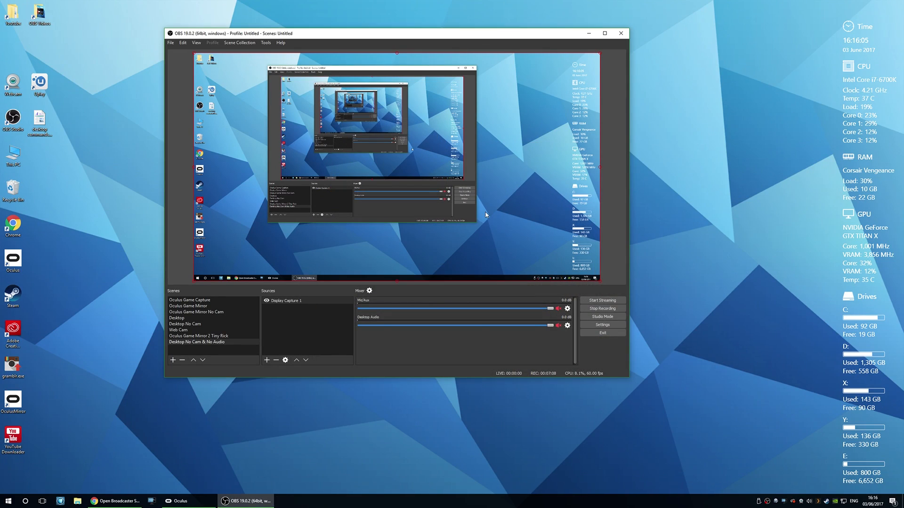